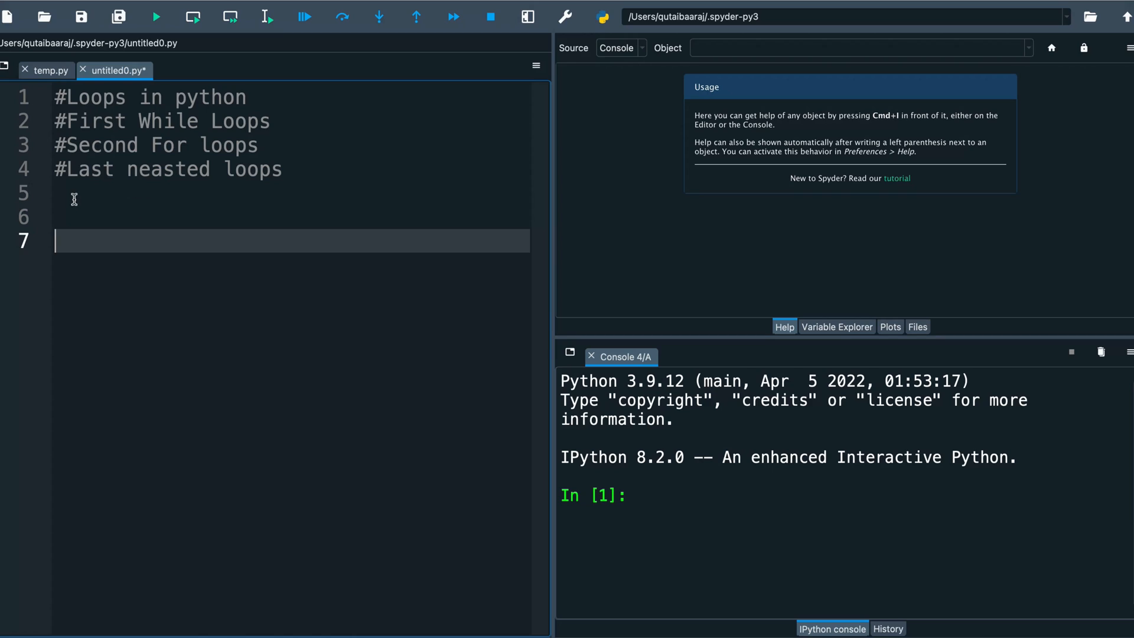
Step: Below the comments, set x = 1 and start a while x<10: loop
left_click(72, 193)
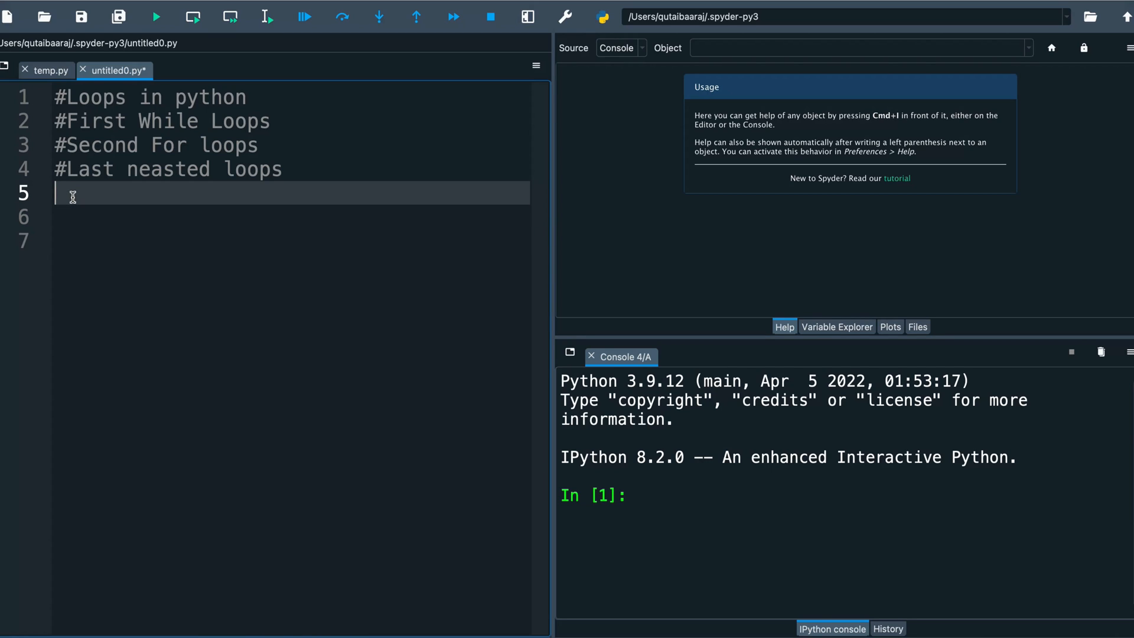
type("X =")
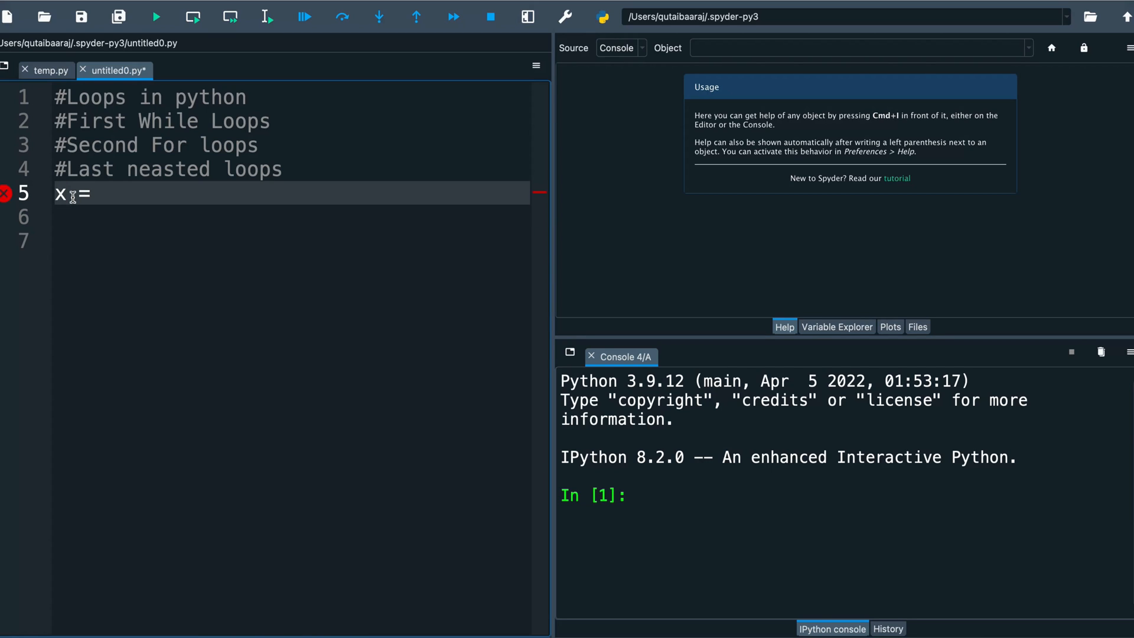
type("1")
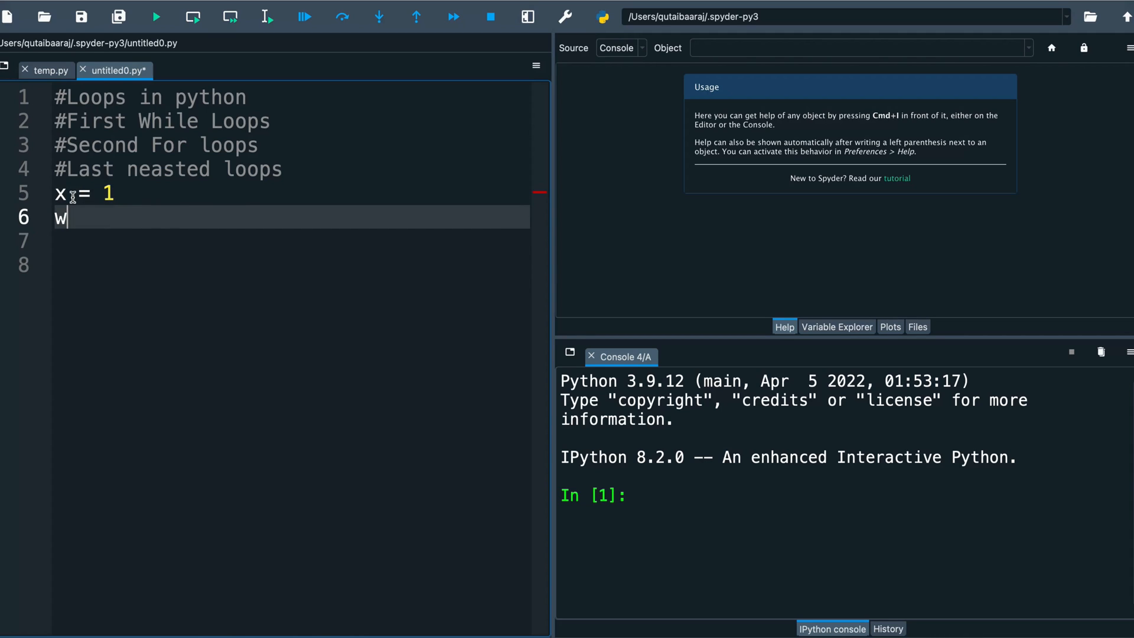
type("hile")
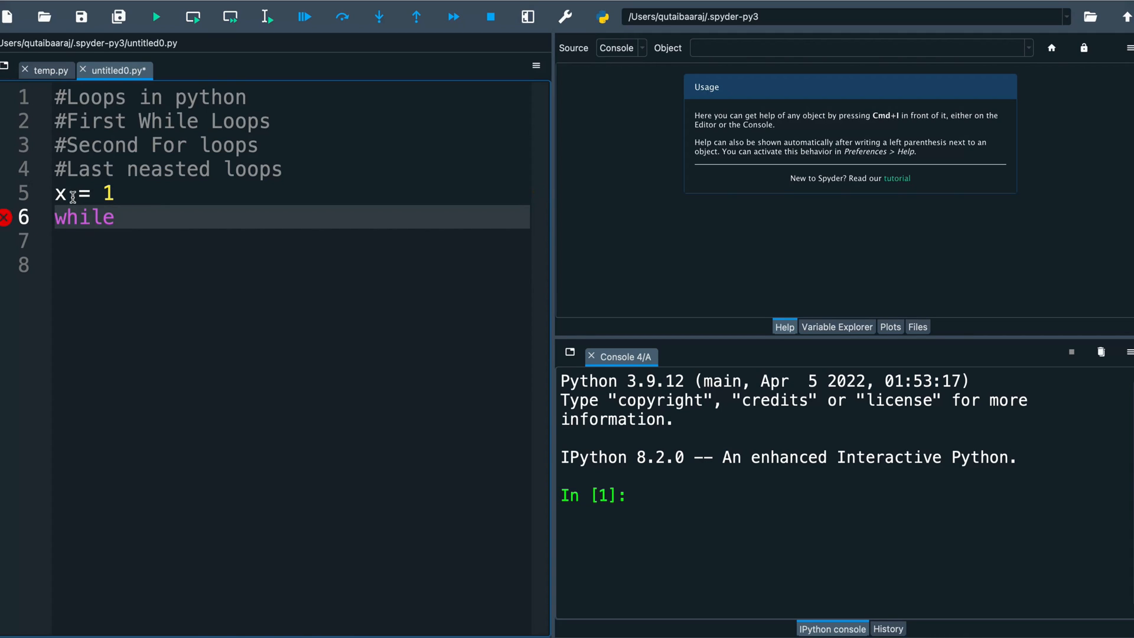
type("x")
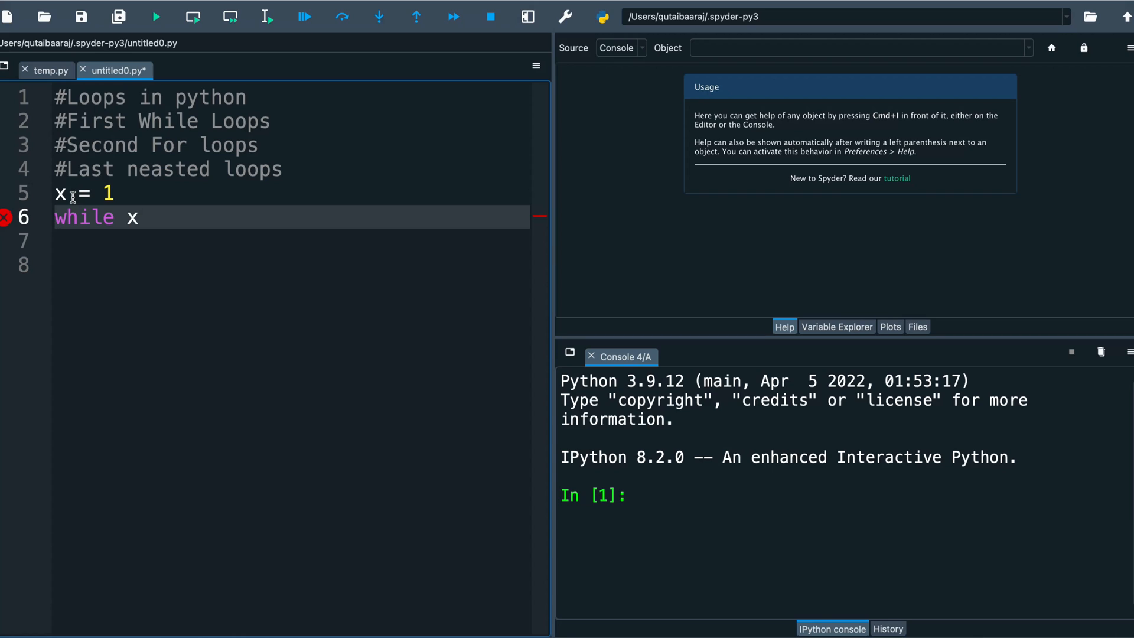
type("<10")
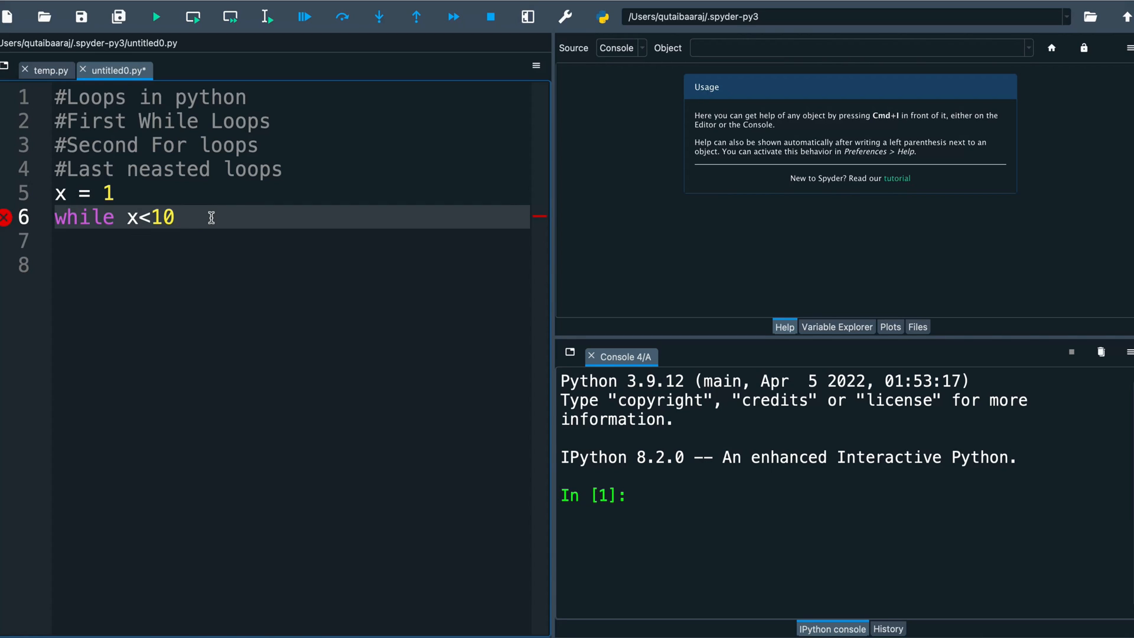
type(":")
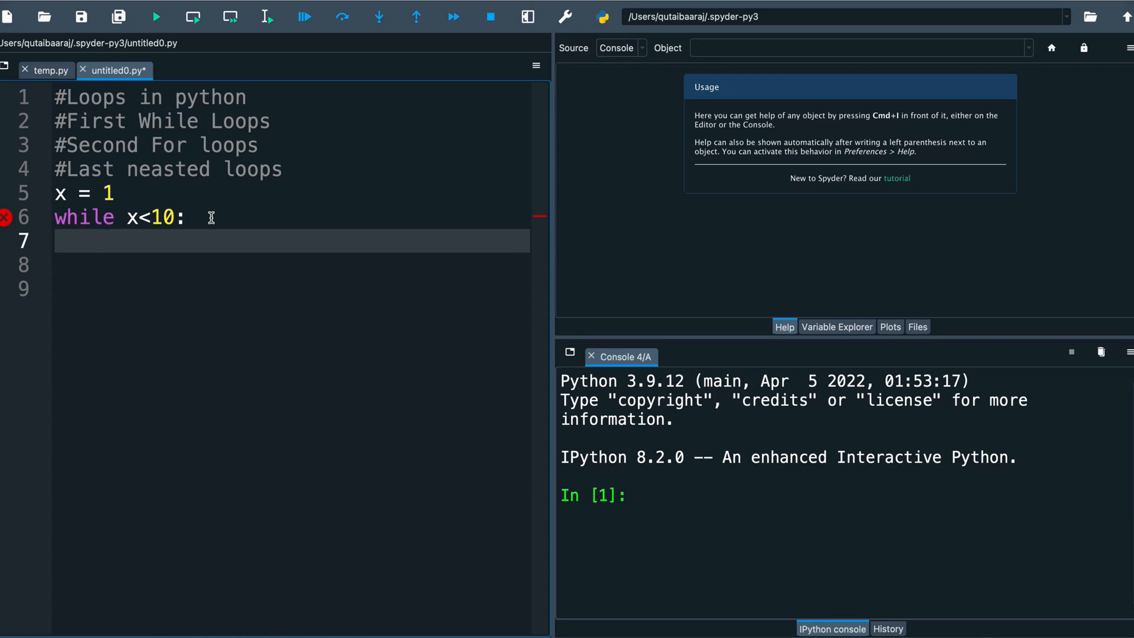
Step: Inside the loop, compute cm = x*2.54
type("cm =")
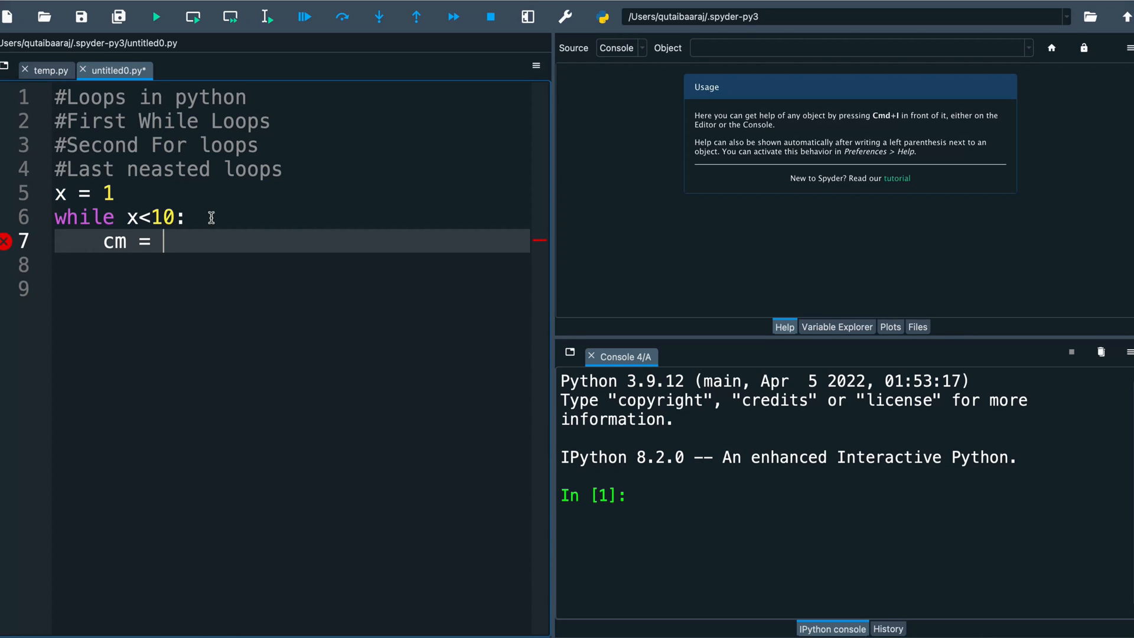
type("x*2.")
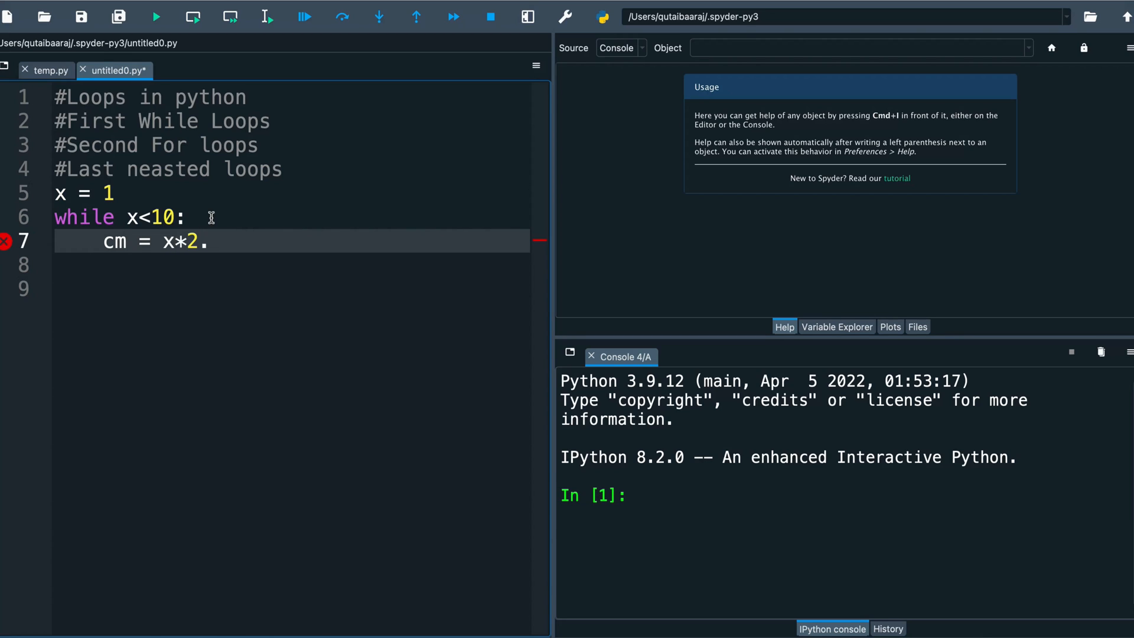
type("54")
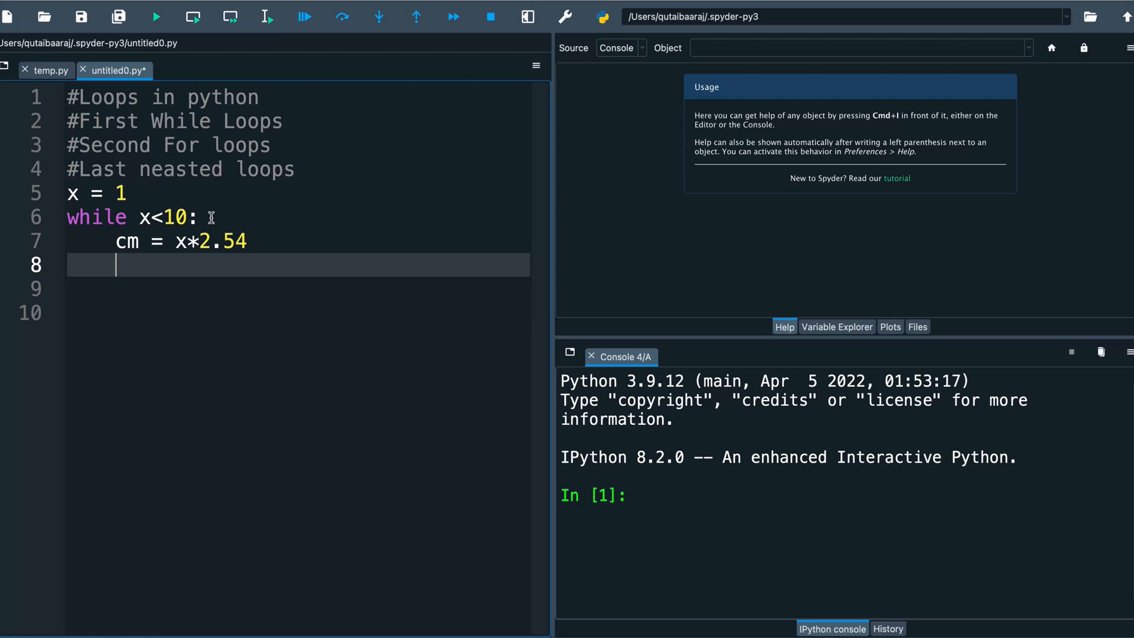
Step: Add print(f"we have inche {x} = {cm} in cm") inside the while loop
type("print(")
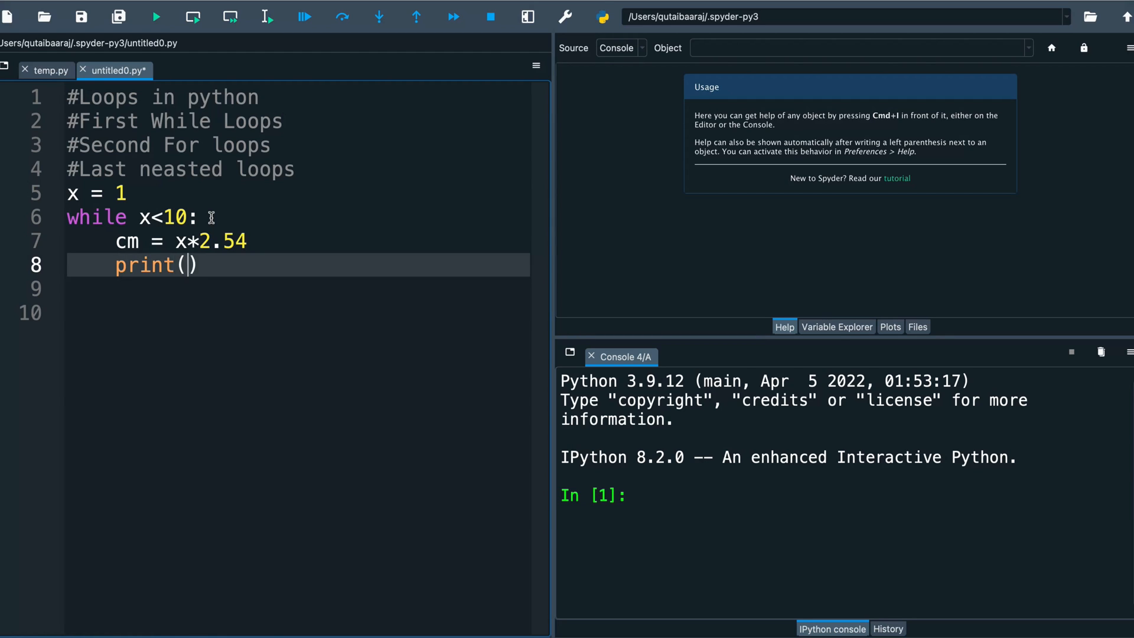
type("f\"\"")
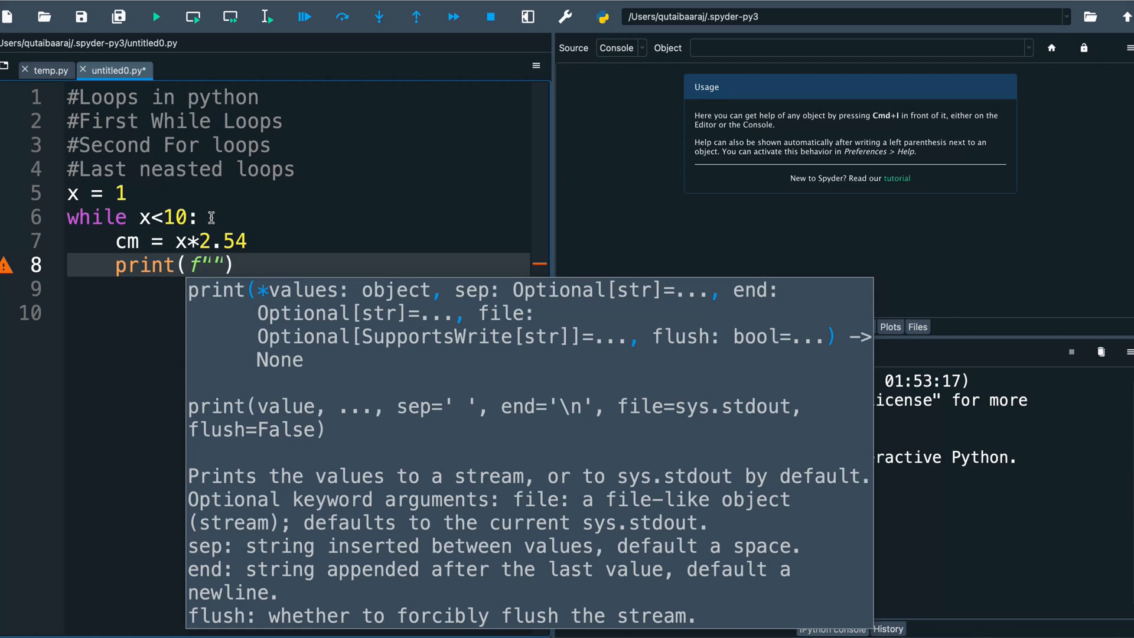
type("we have inc")
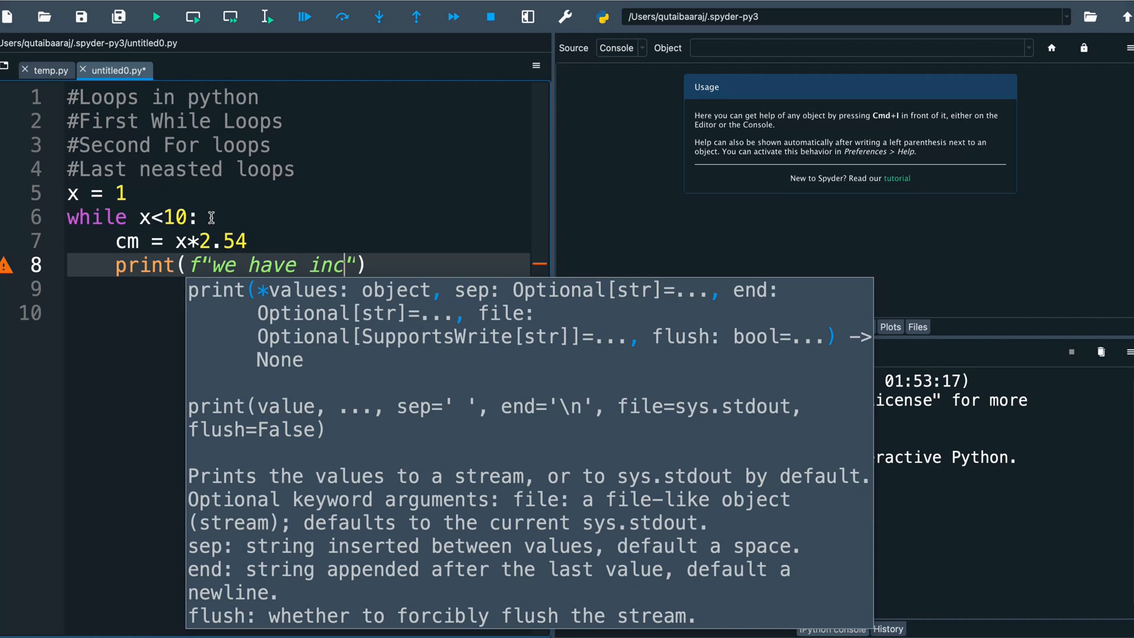
type("he")
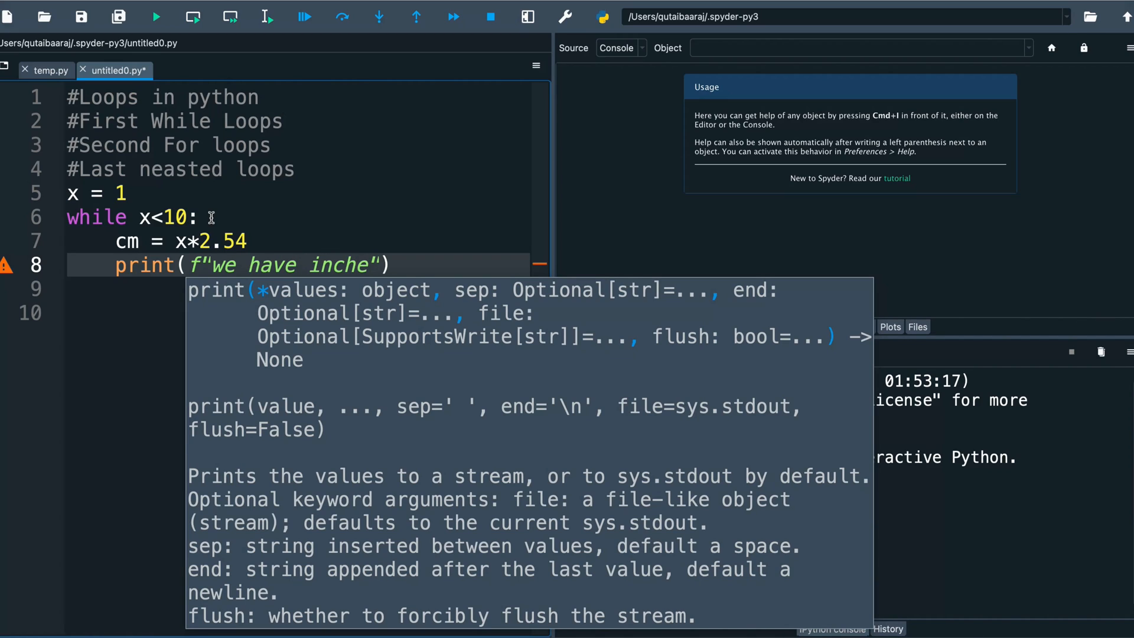
type("{")
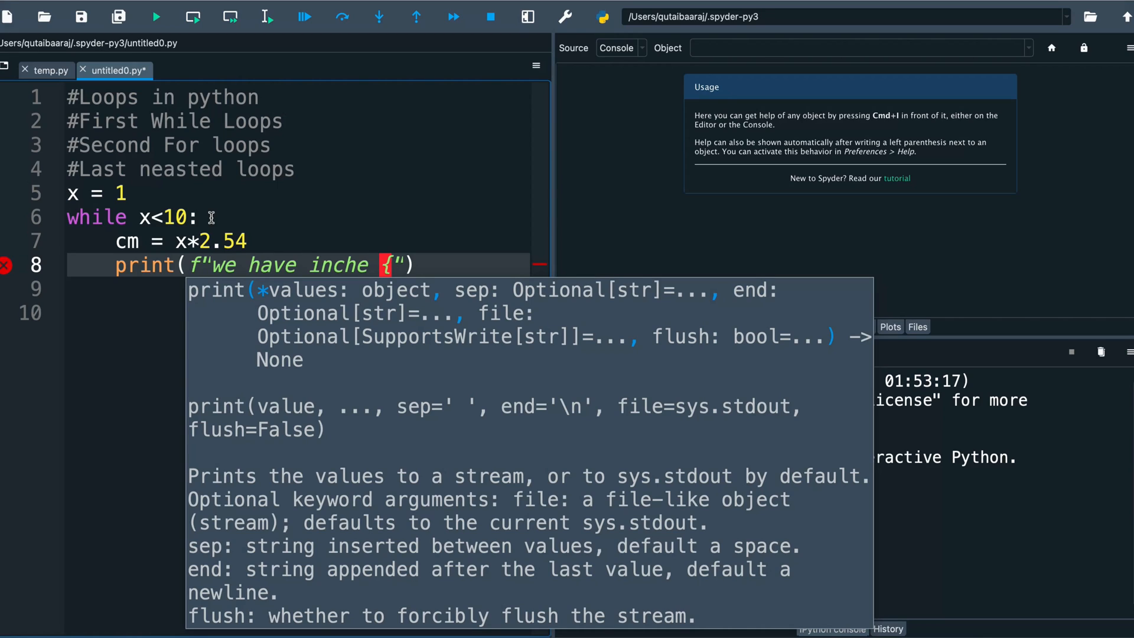
type("x")
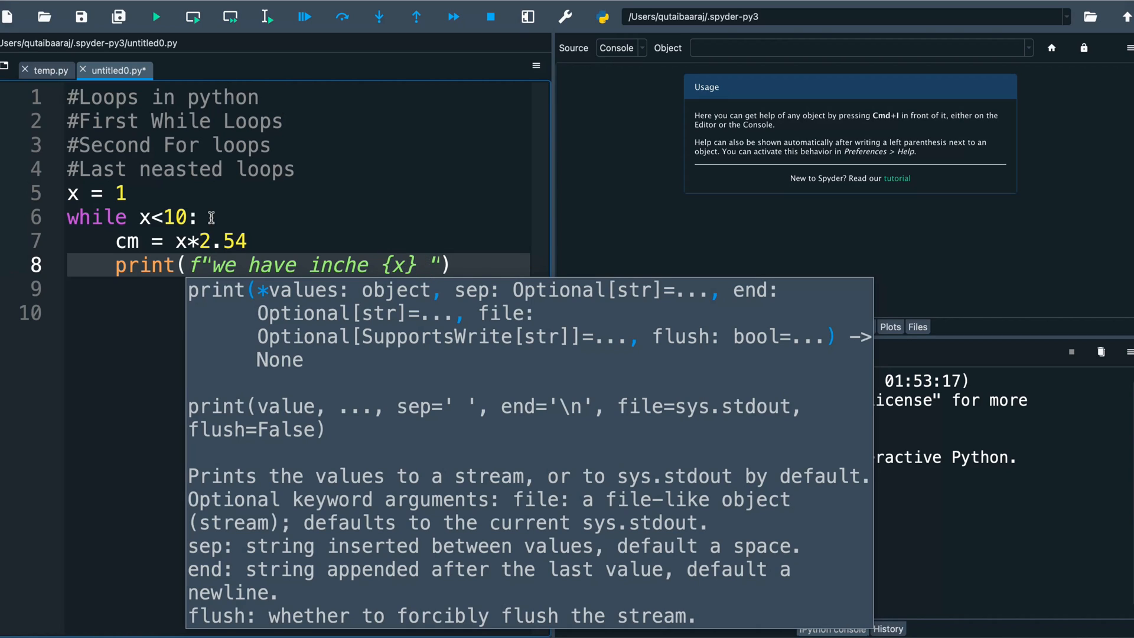
type("= {")
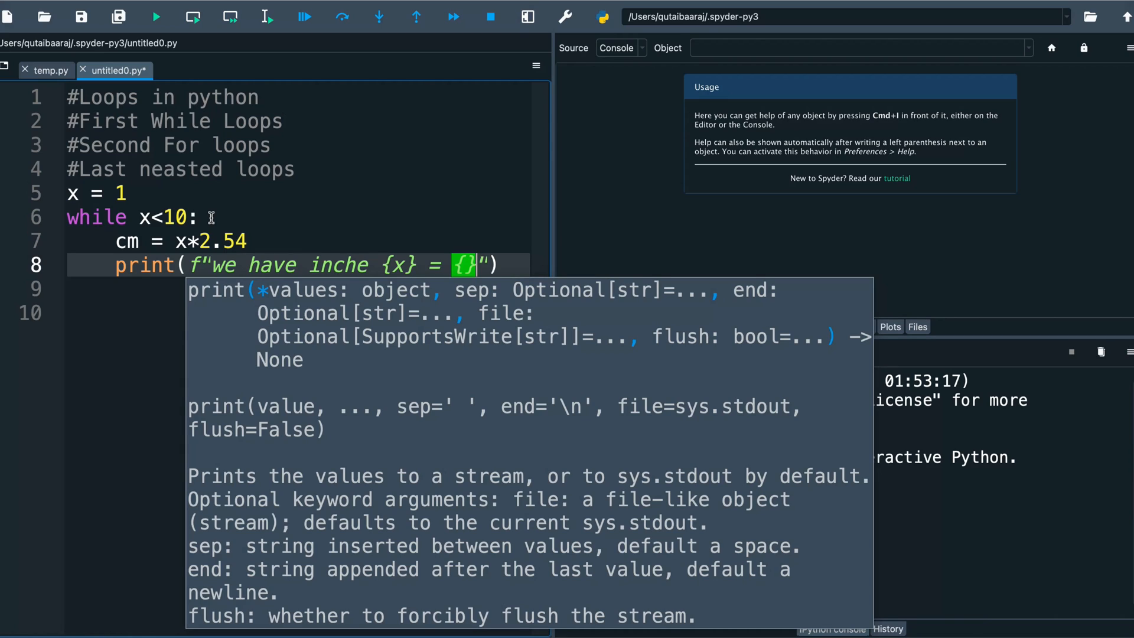
type("cm")
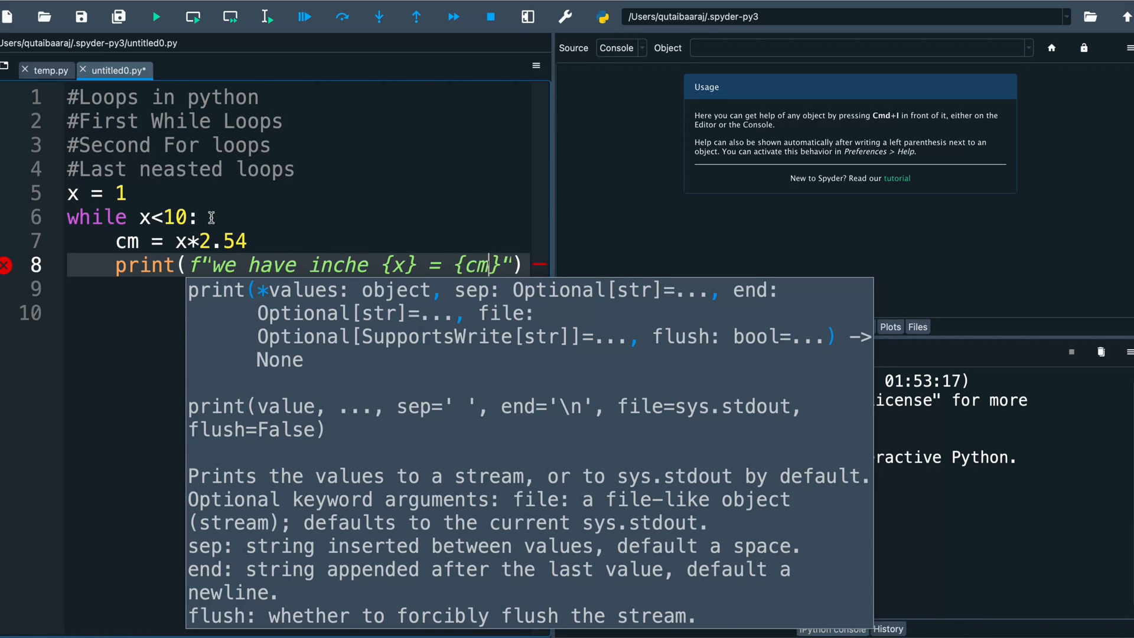
type("in")
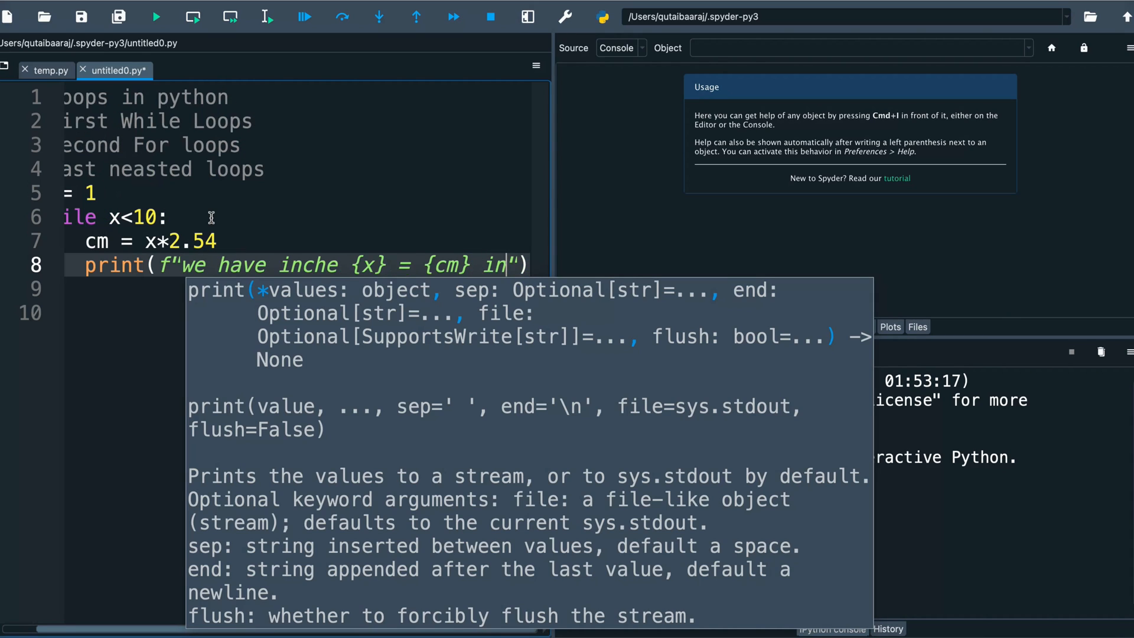
type("cm")
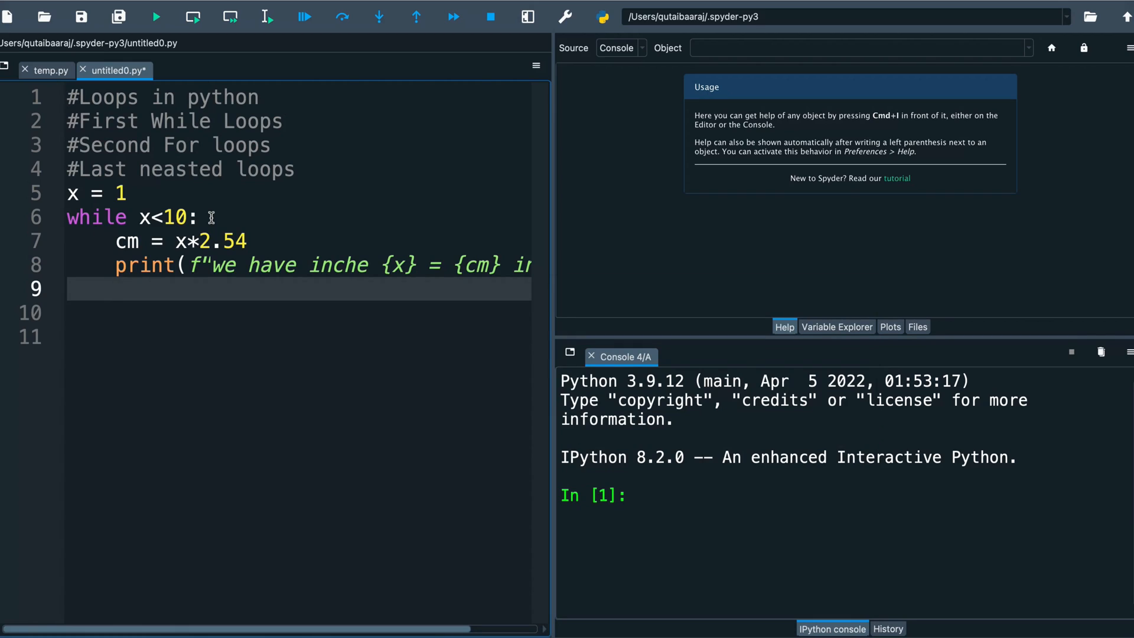
mouse_move(138, 286)
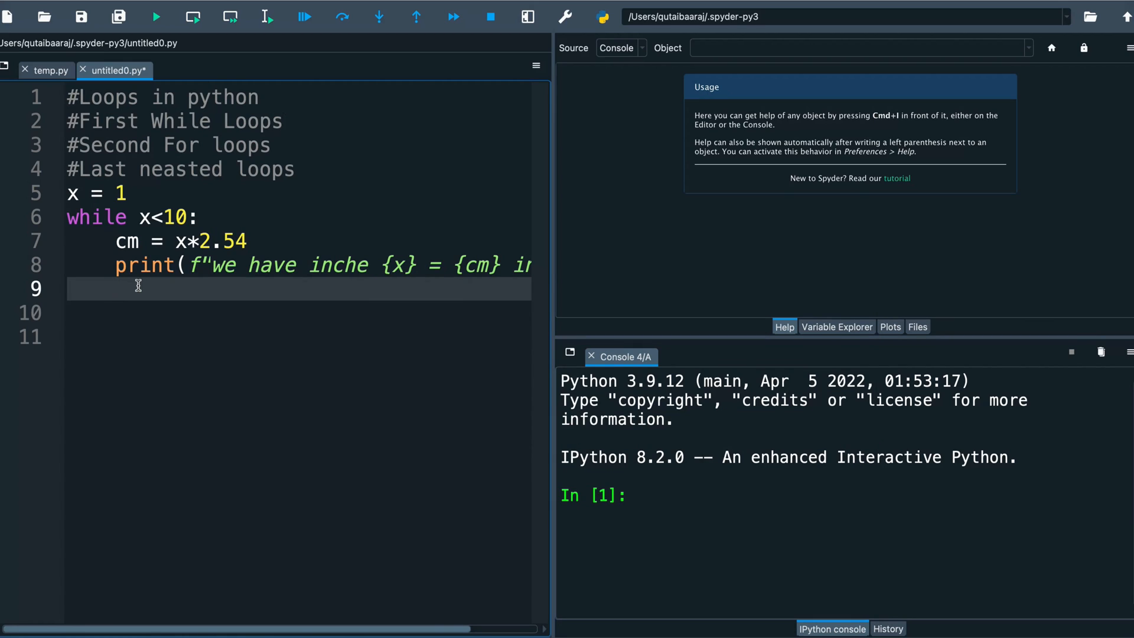
Step: End the loop body with x = x + 1 so the while loop terminates
type("x =")
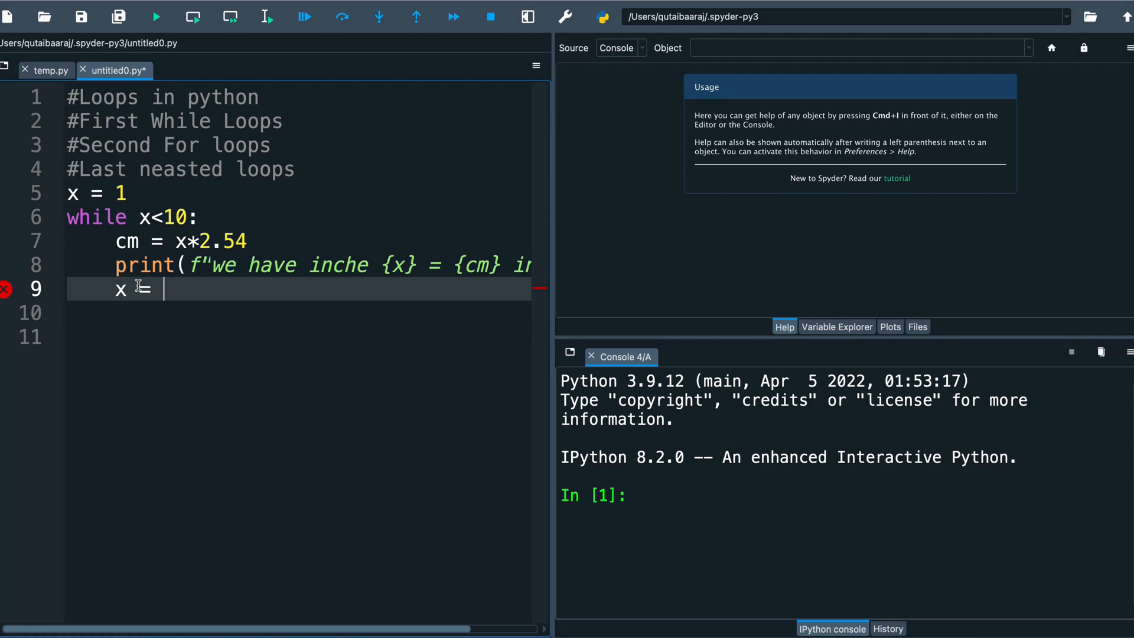
type("x +")
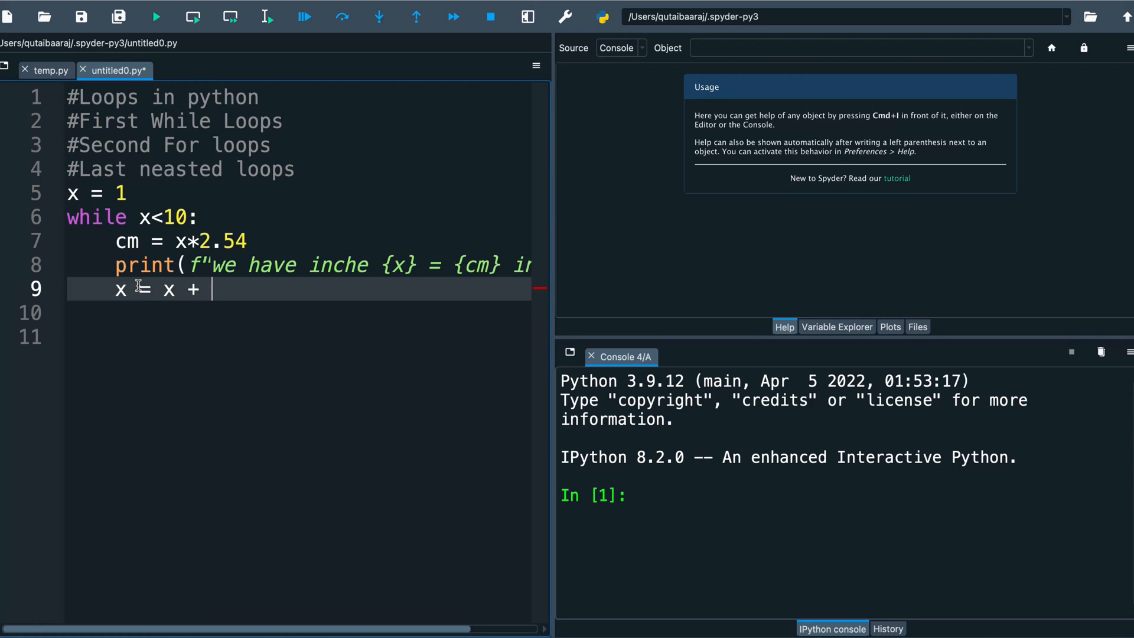
type("1")
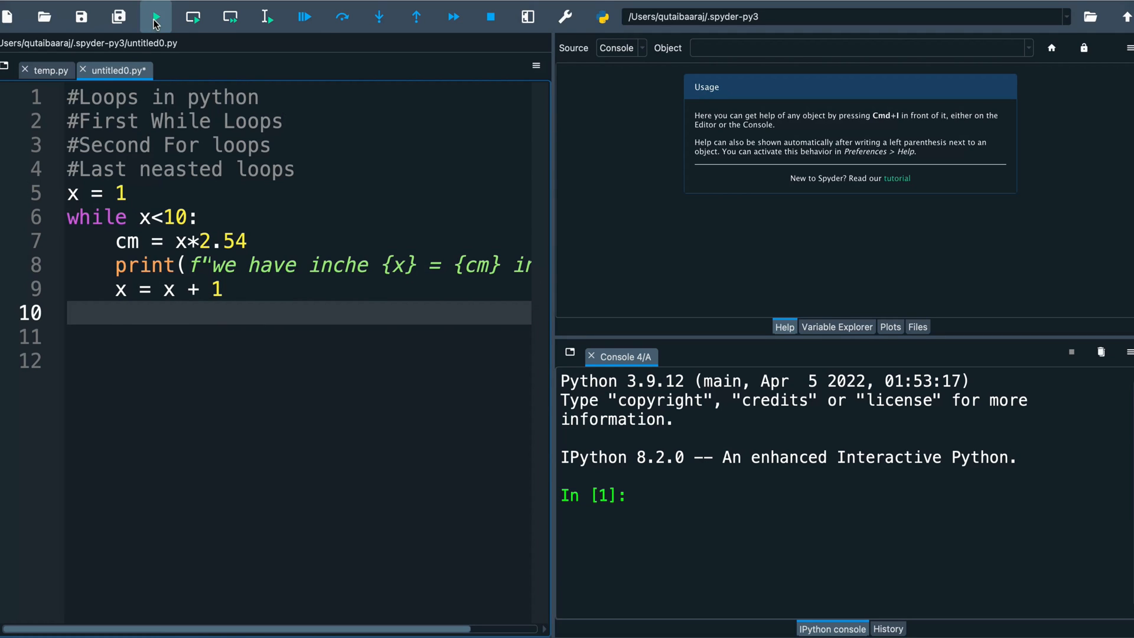
Step: Run the script, printing inches 1 through 9 with their centimetre values
left_click(155, 16)
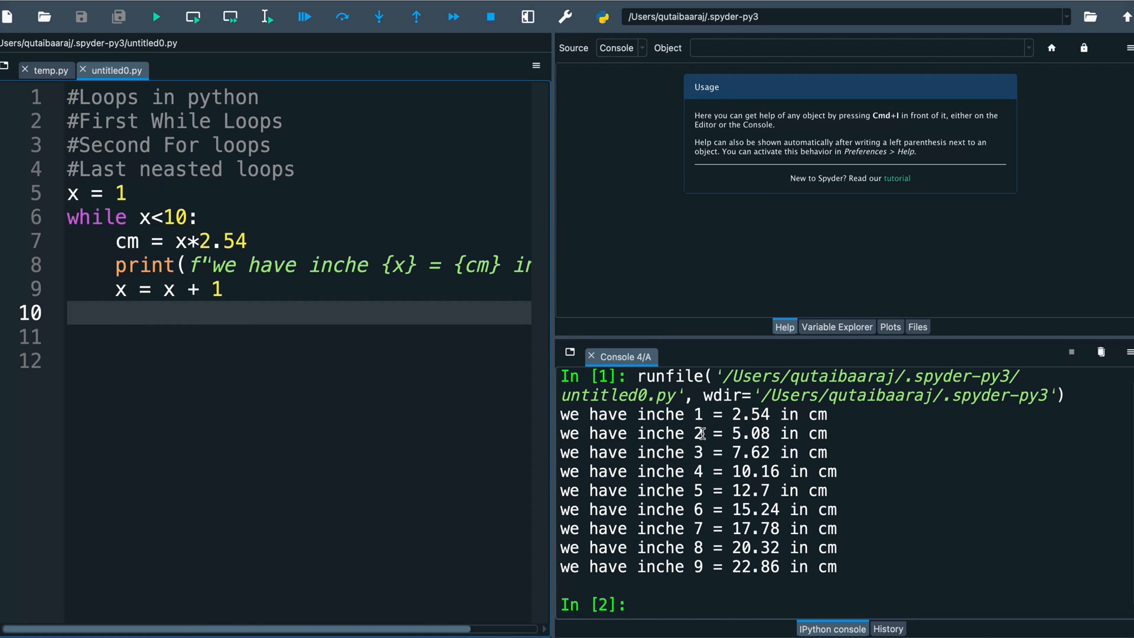
mouse_move(723, 448)
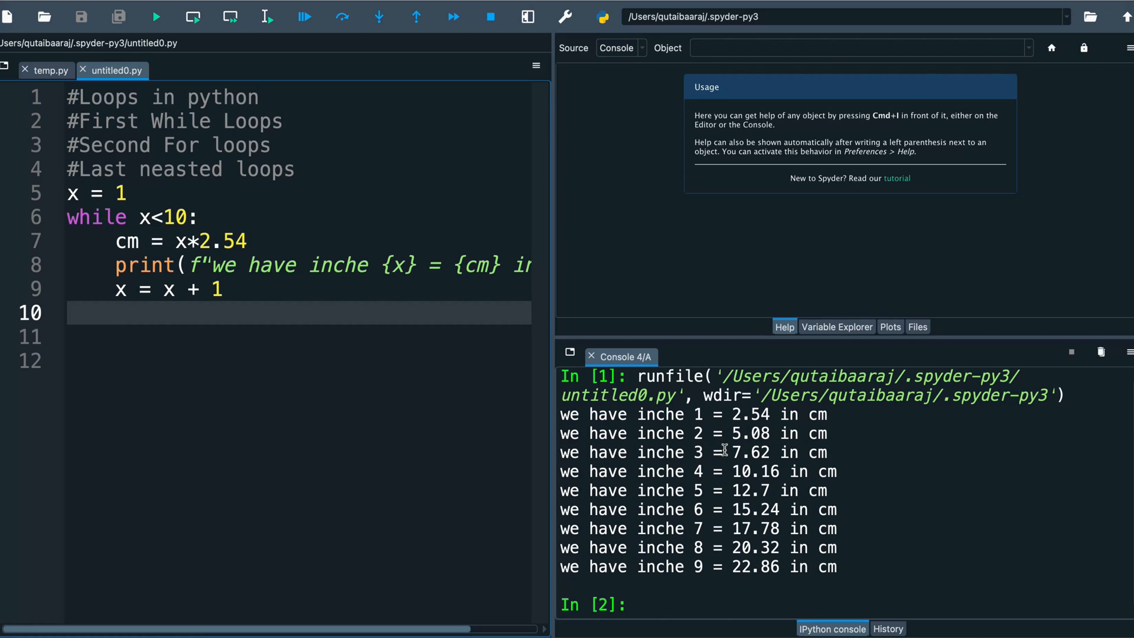
mouse_move(445, 505)
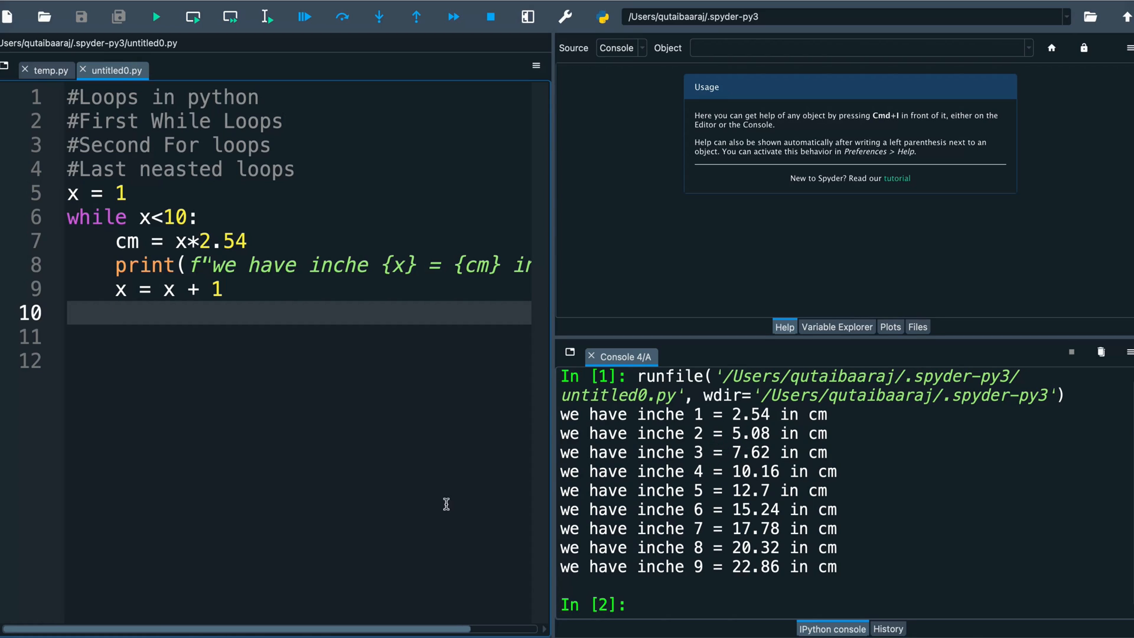
mouse_move(226, 343)
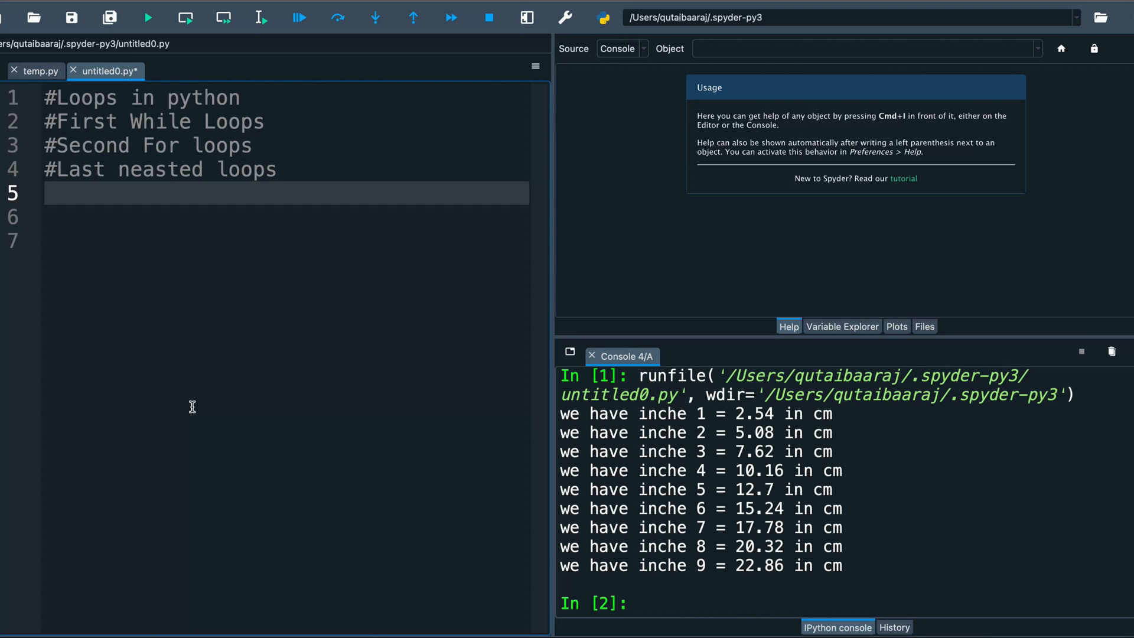
Step: Write the loop header for i in range(1,10+1):
type("fo")
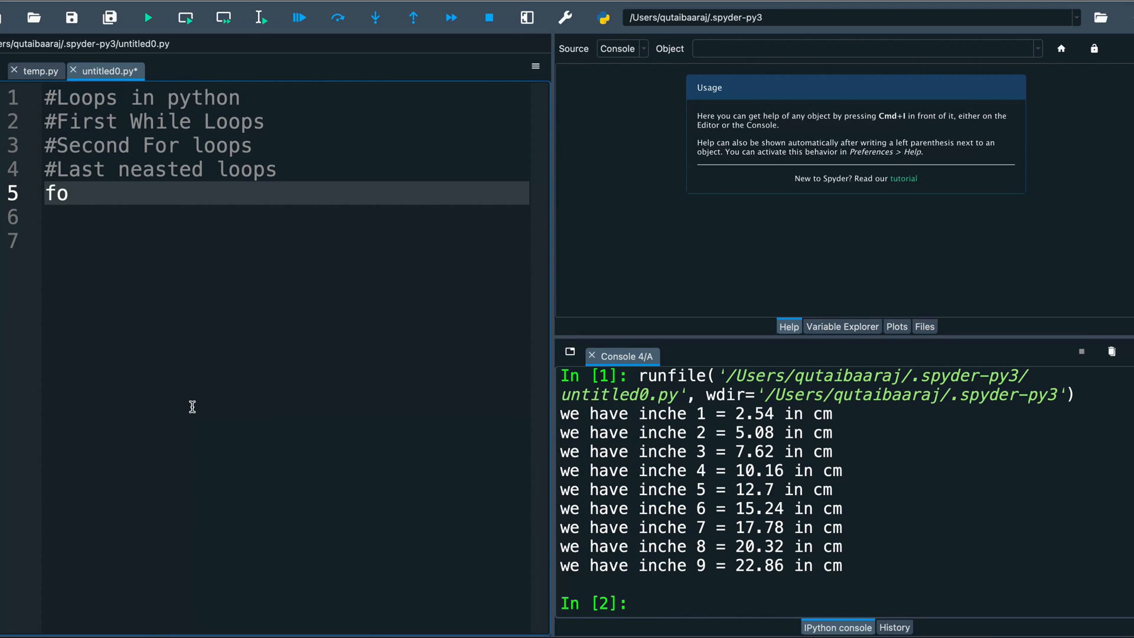
type("r i")
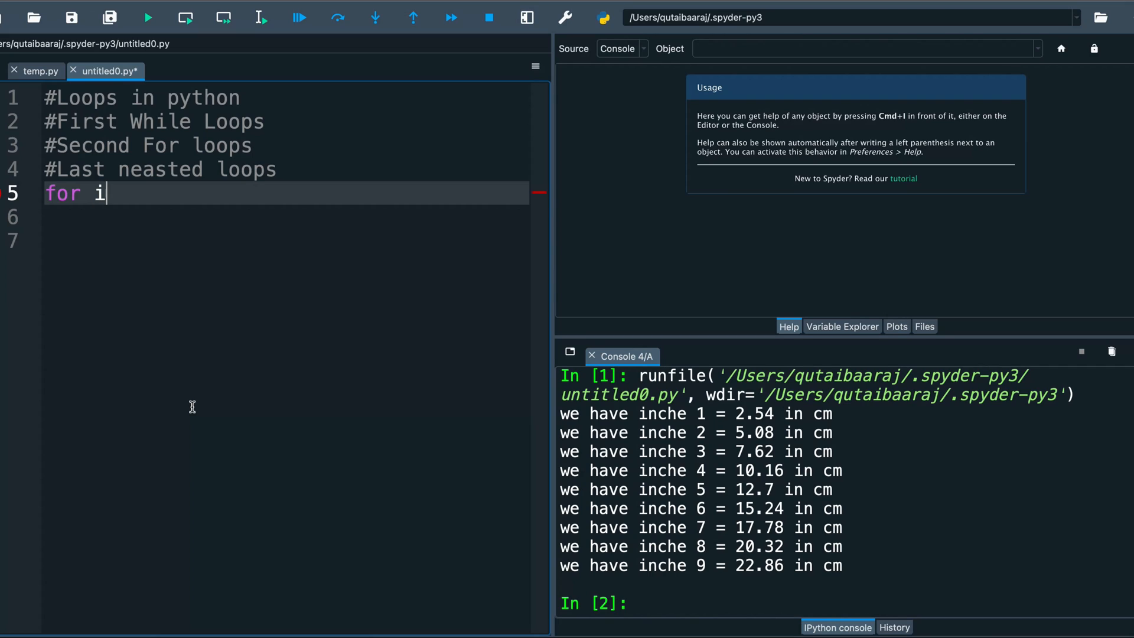
type("in r")
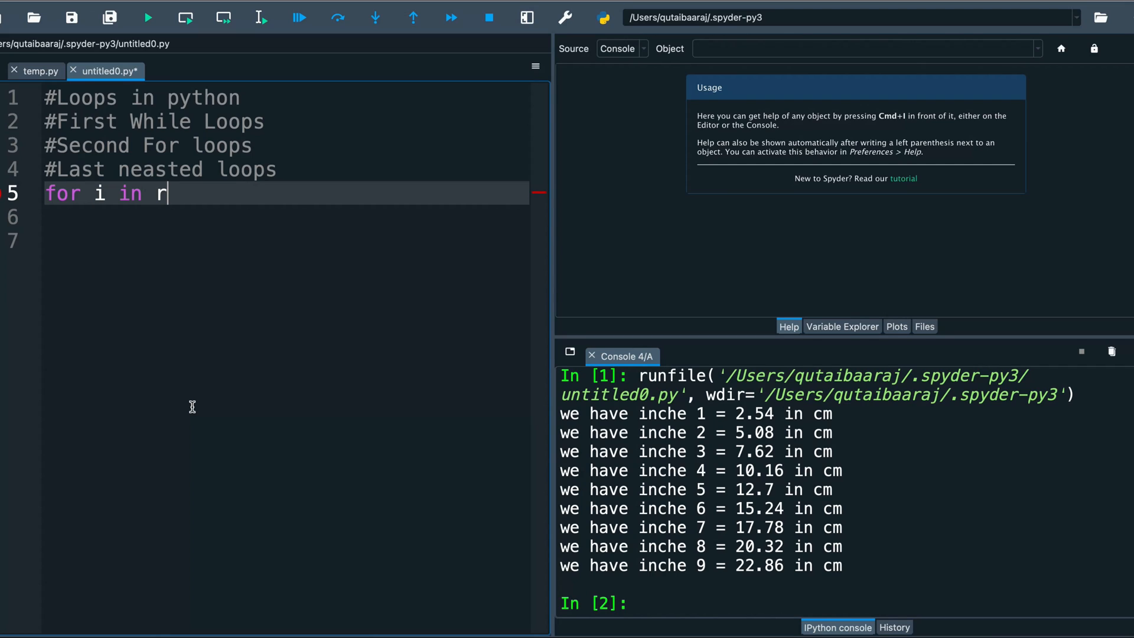
type("ange")
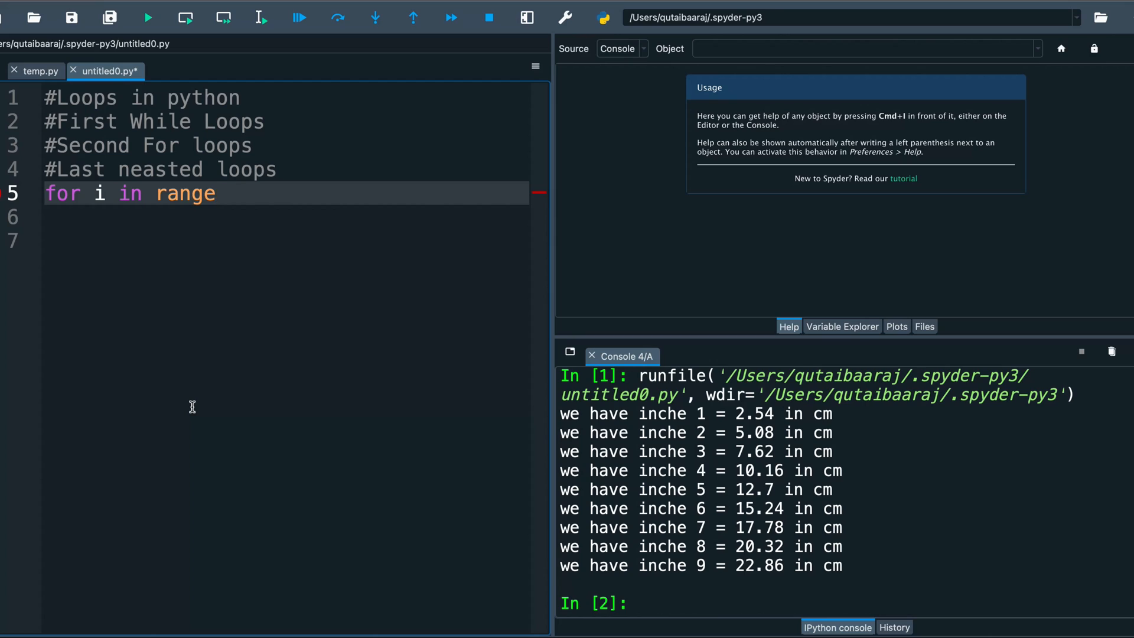
type("()")
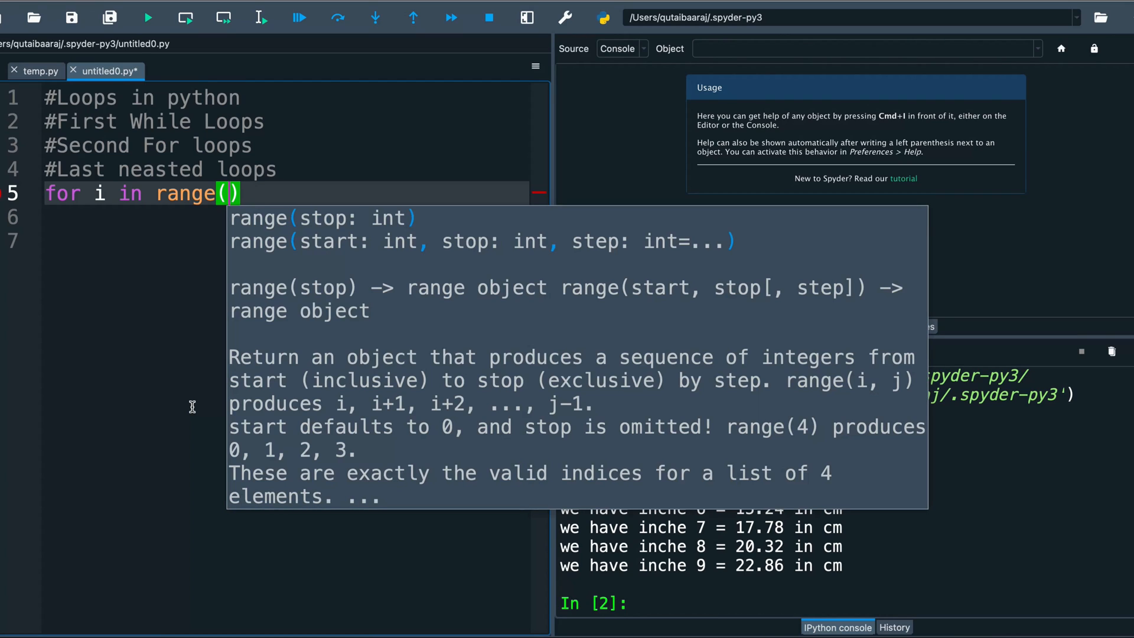
type("1,")
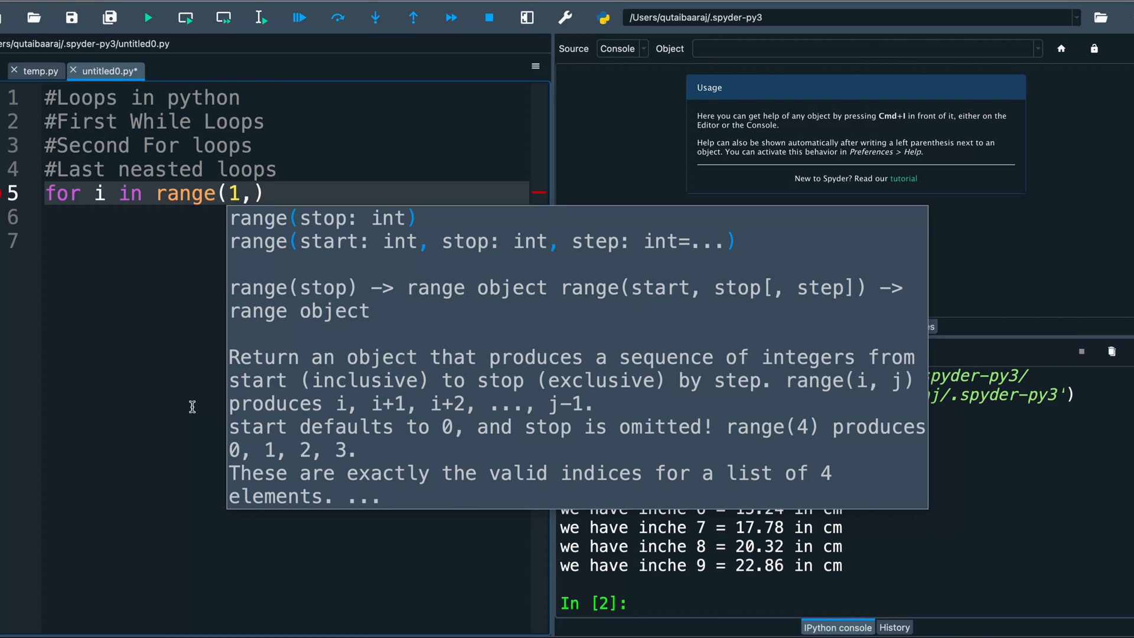
type("10")
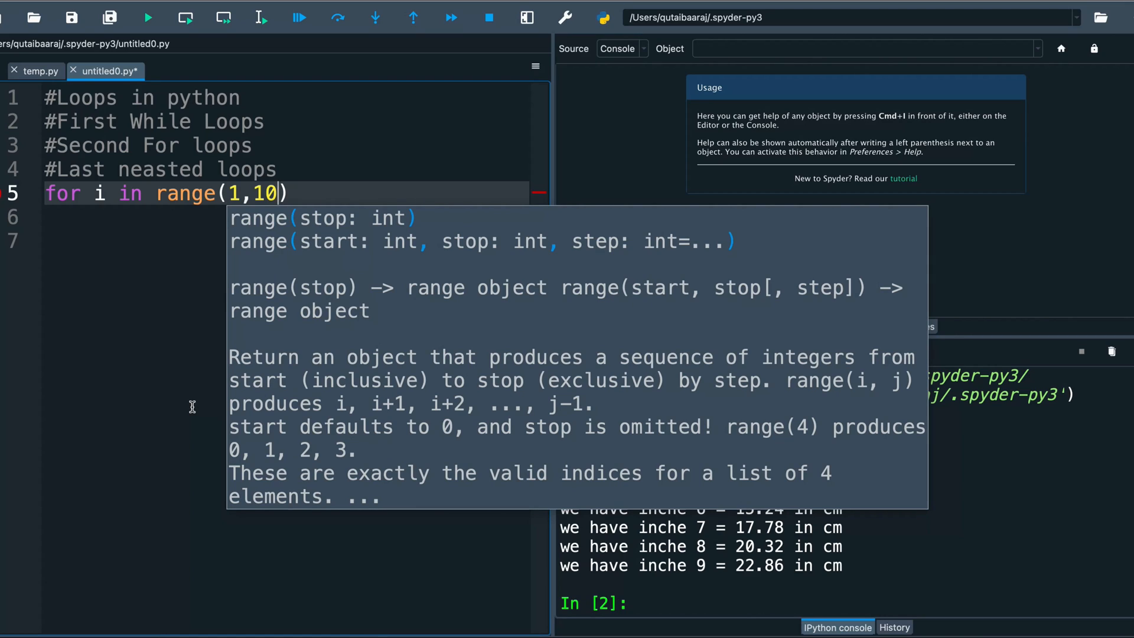
type("+1")
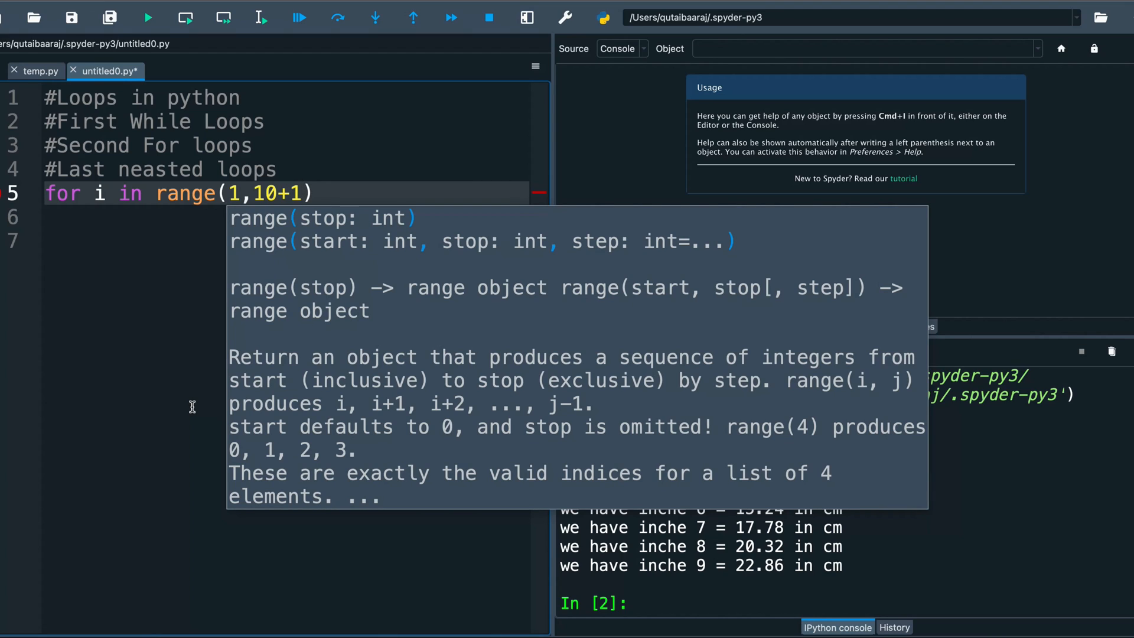
type(":")
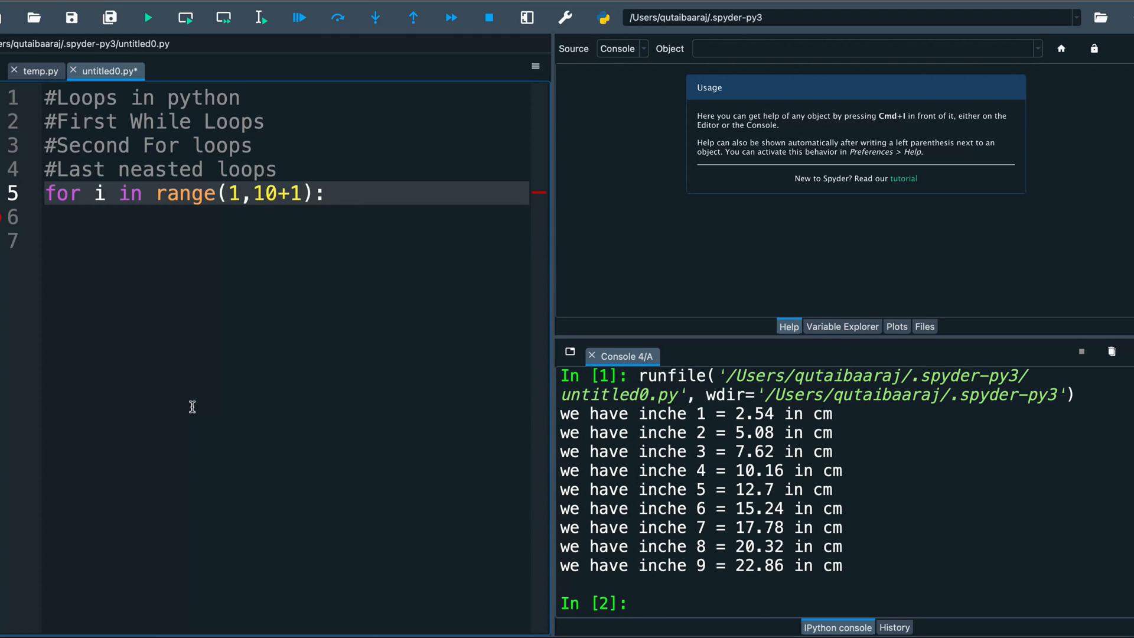
Step: Add print(i) in the loop and run it, listing 1 through 10
type("pri")
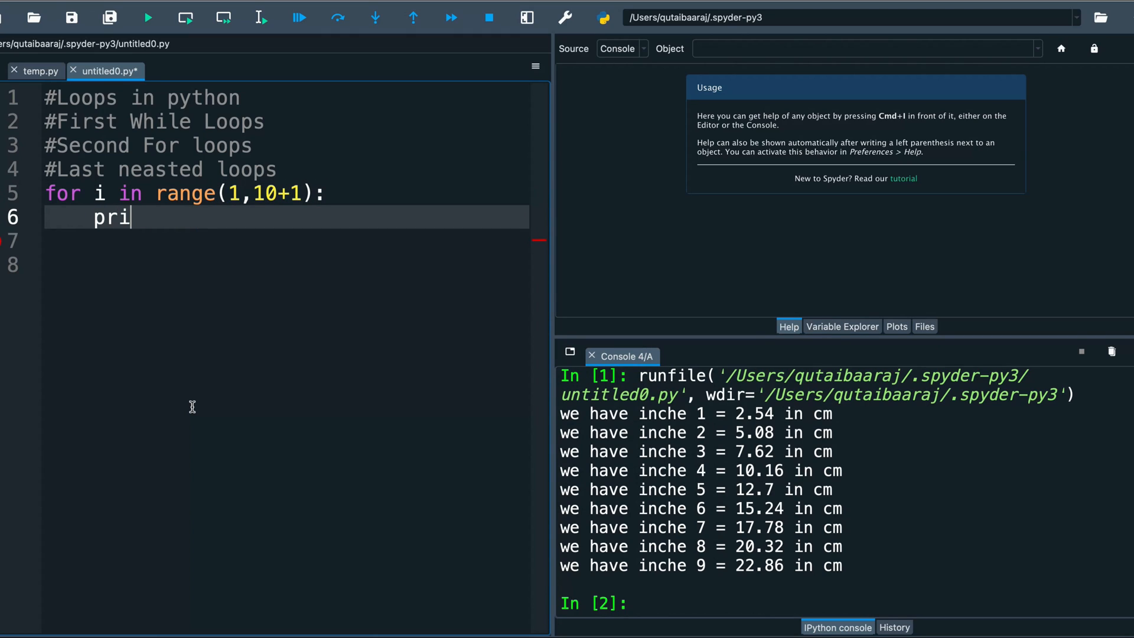
type("nt(")
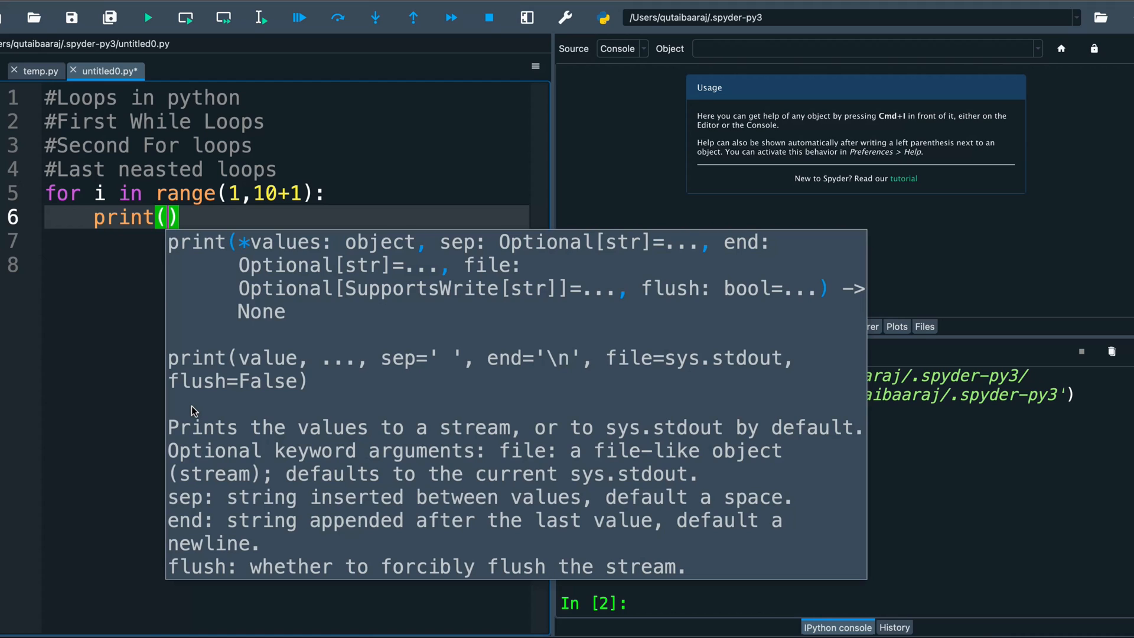
type("i")
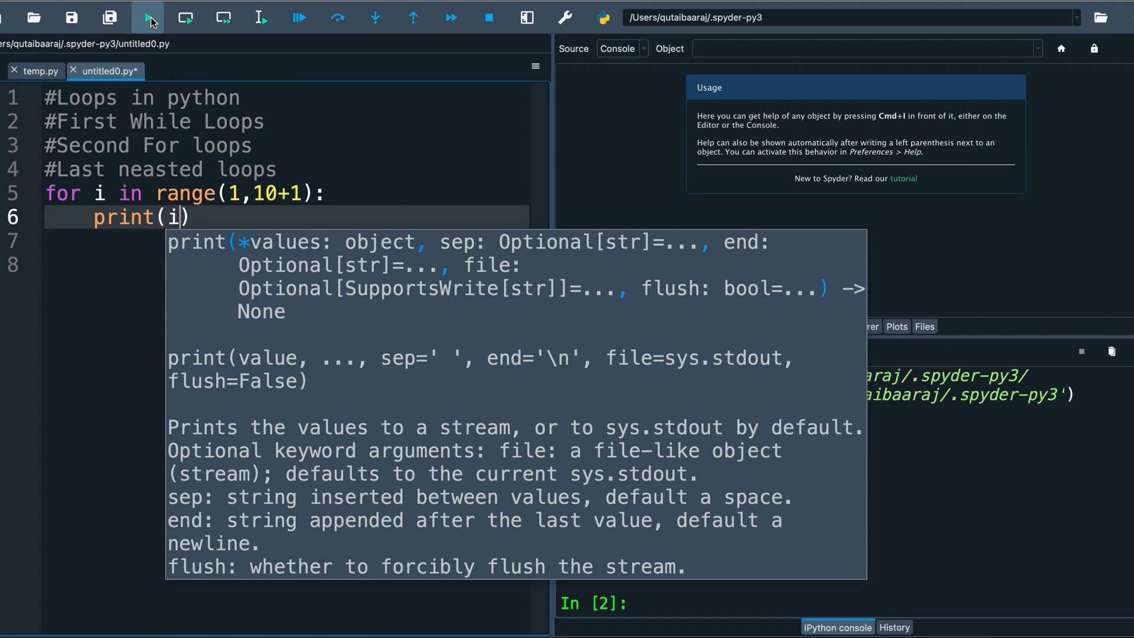
left_click(149, 18)
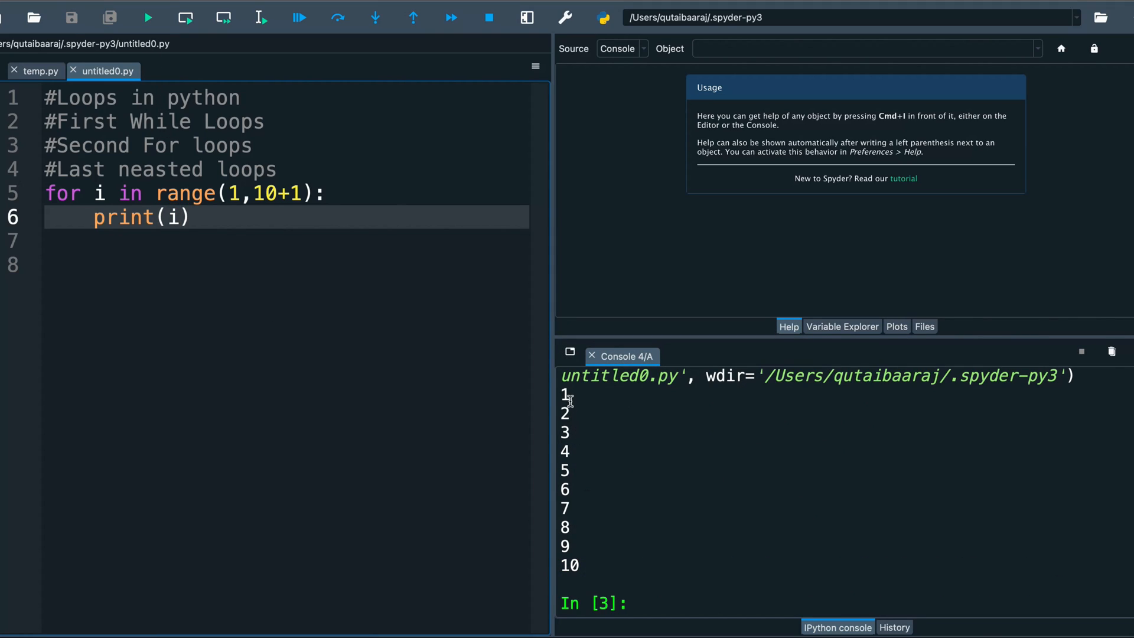
mouse_move(266, 317)
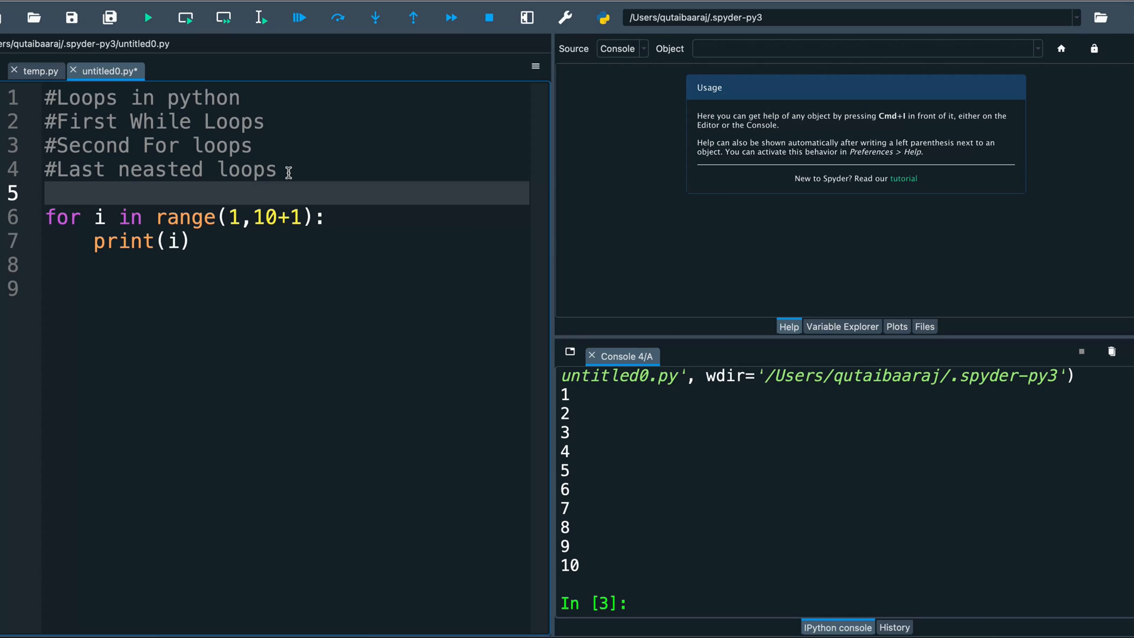
Step: Define x = "Hello" above the loop
type("x =")
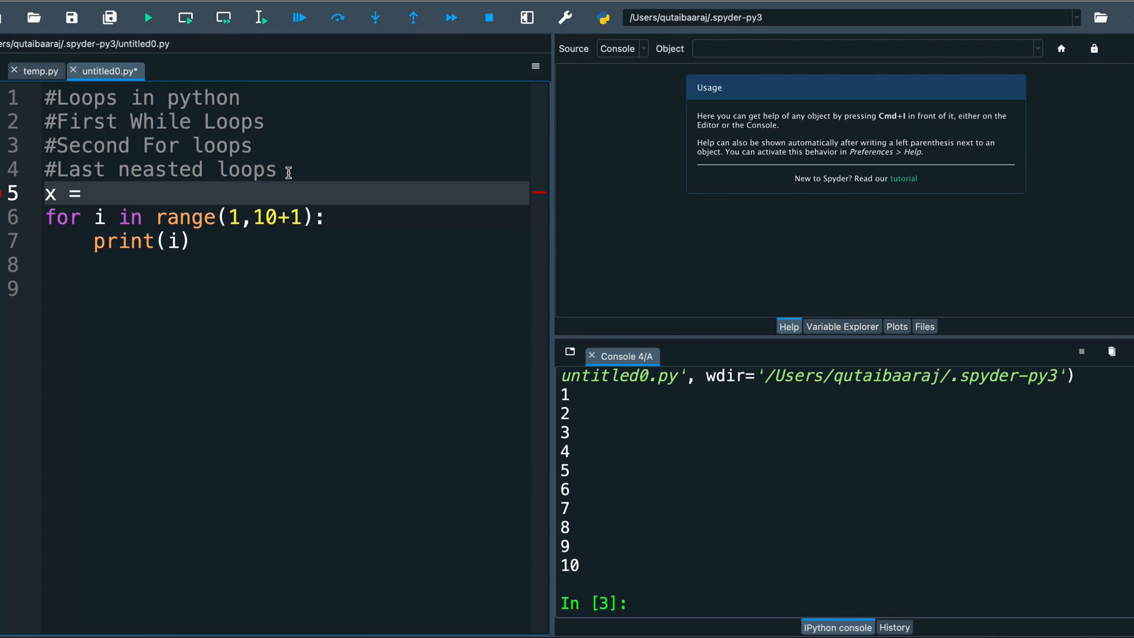
type("\"\"")
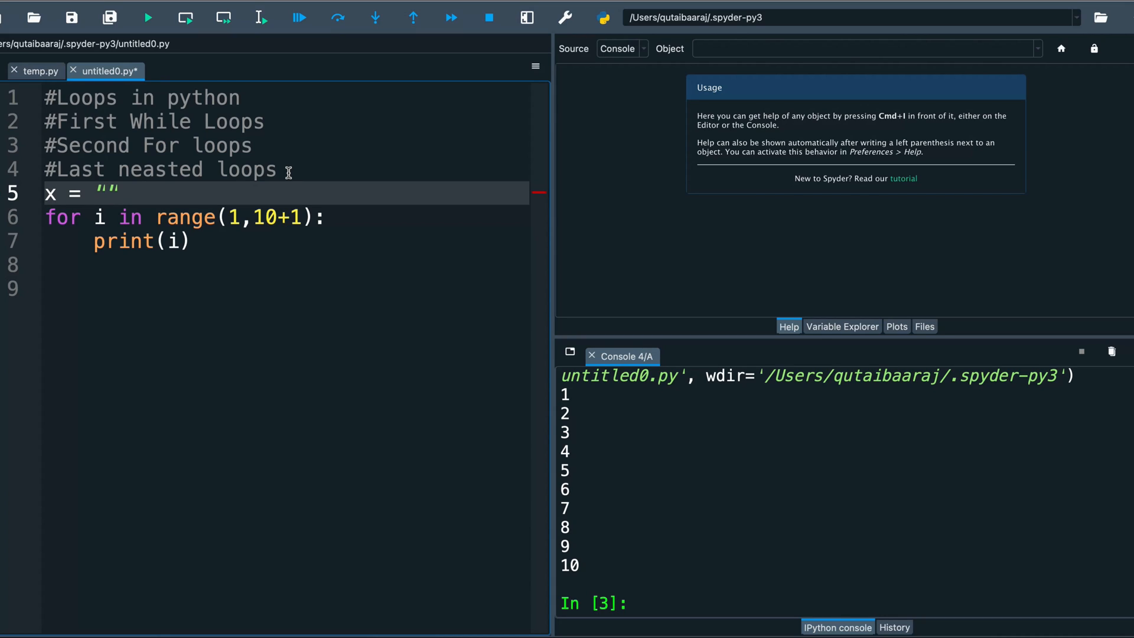
type("Hello")
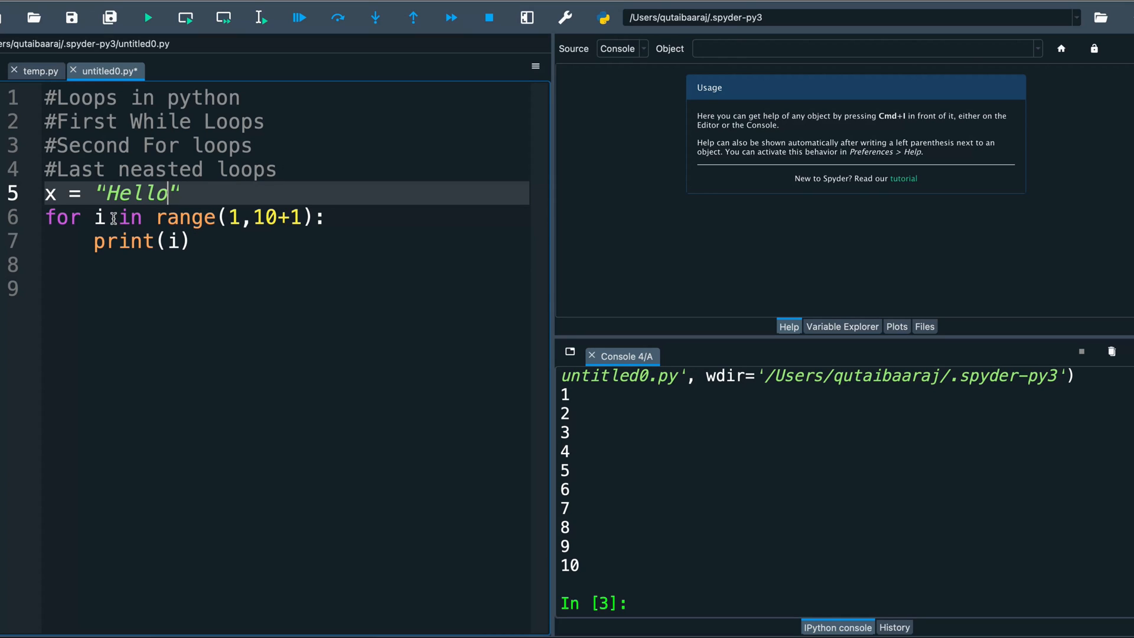
Step: Loop over x instead of the range and run it, printing H, e, l, l, o
double_click(185, 217)
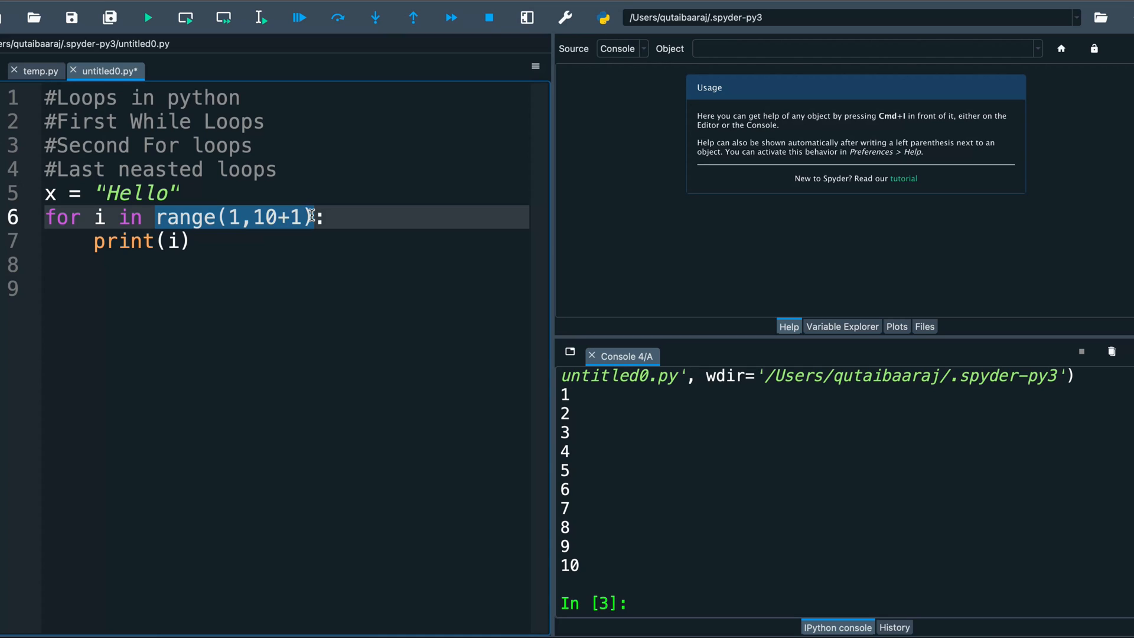
key("Backspace")
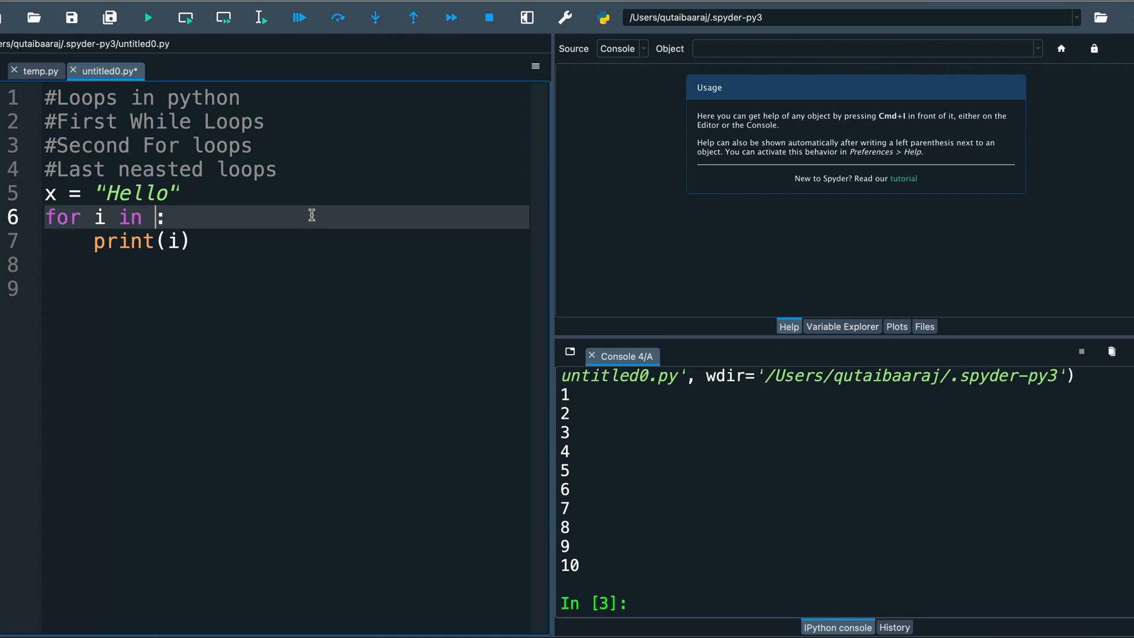
type("x")
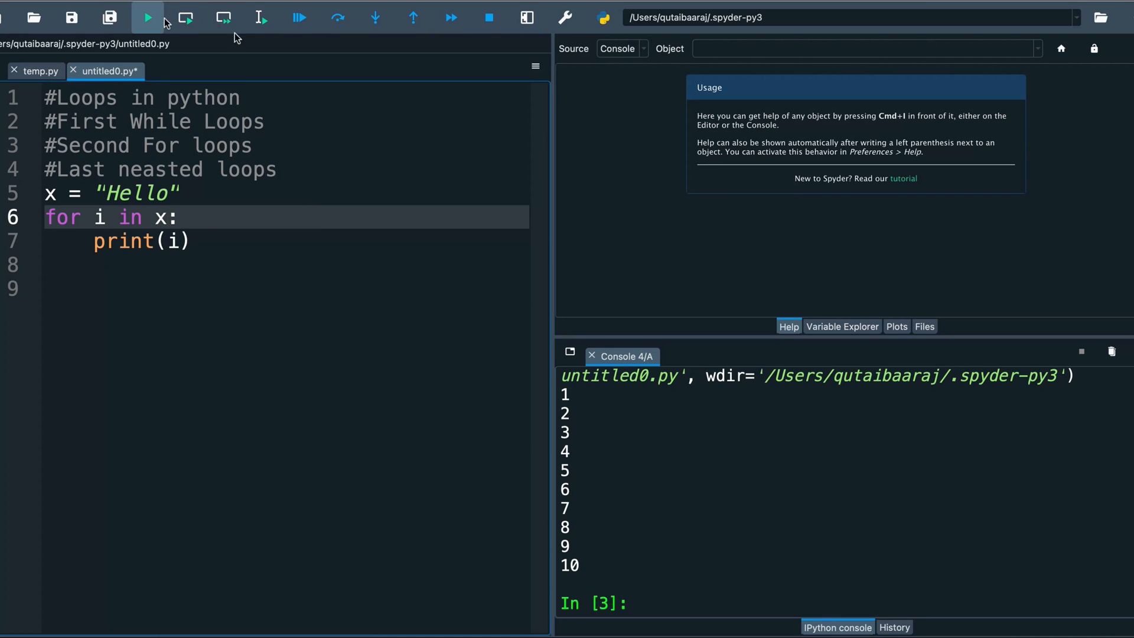
left_click(147, 17)
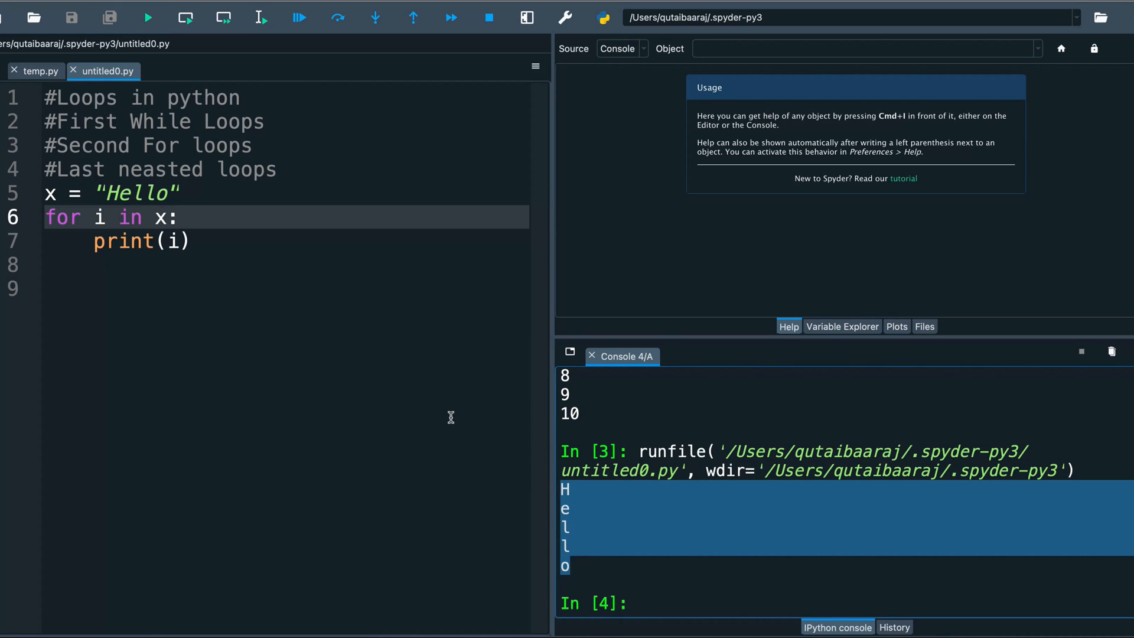
mouse_move(199, 241)
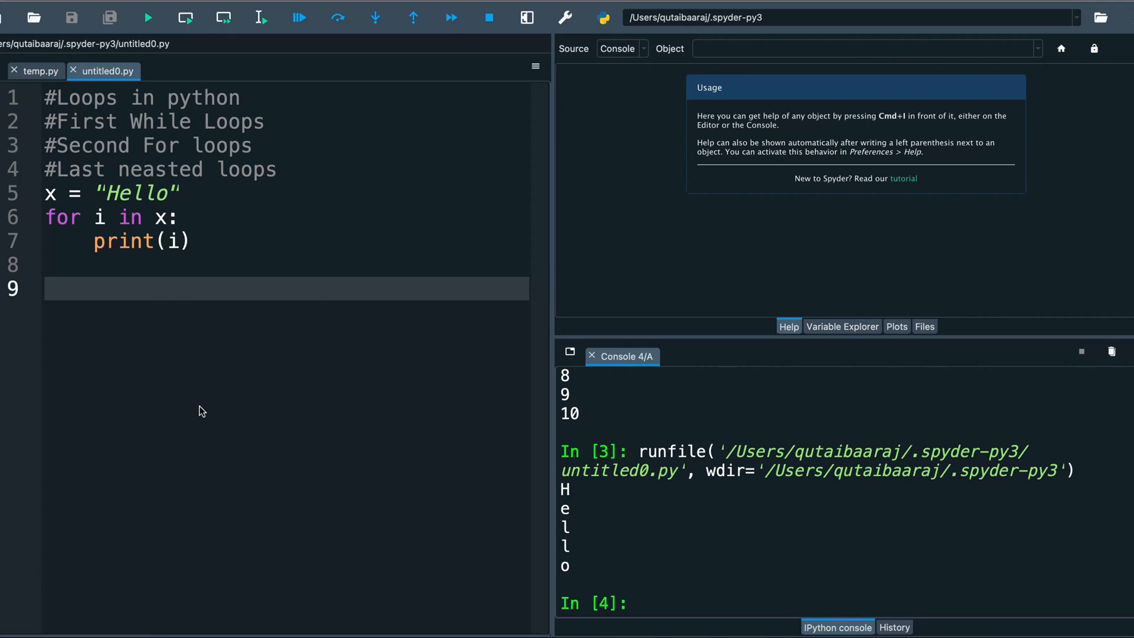
mouse_move(189, 240)
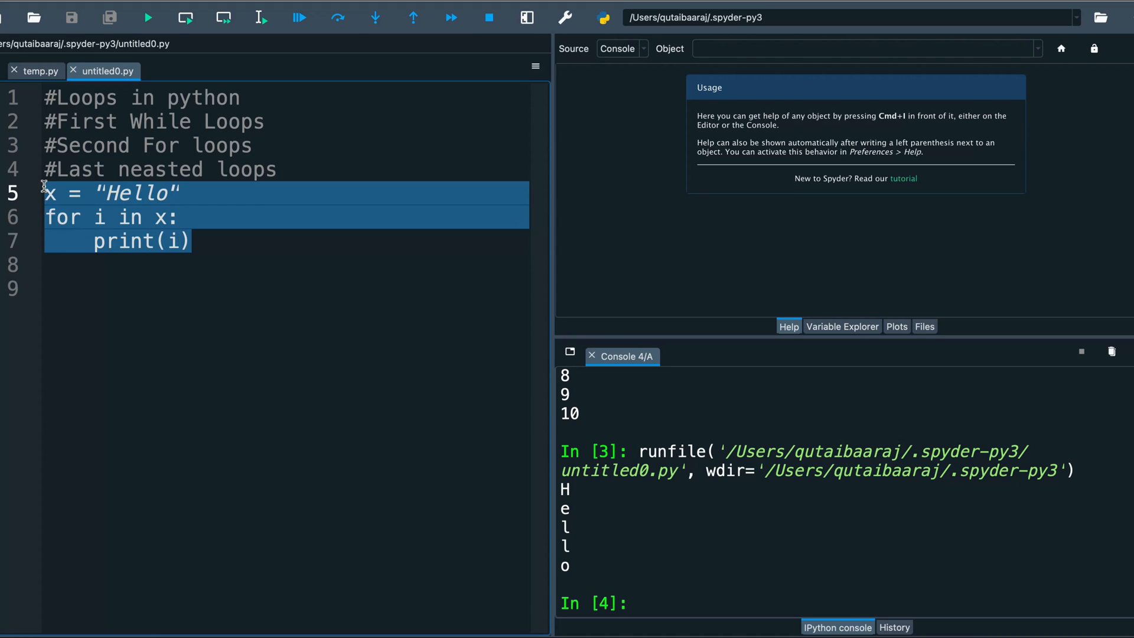
Step: Replace the string loop with an outer loop for i in range(1,11):
key("Delete")
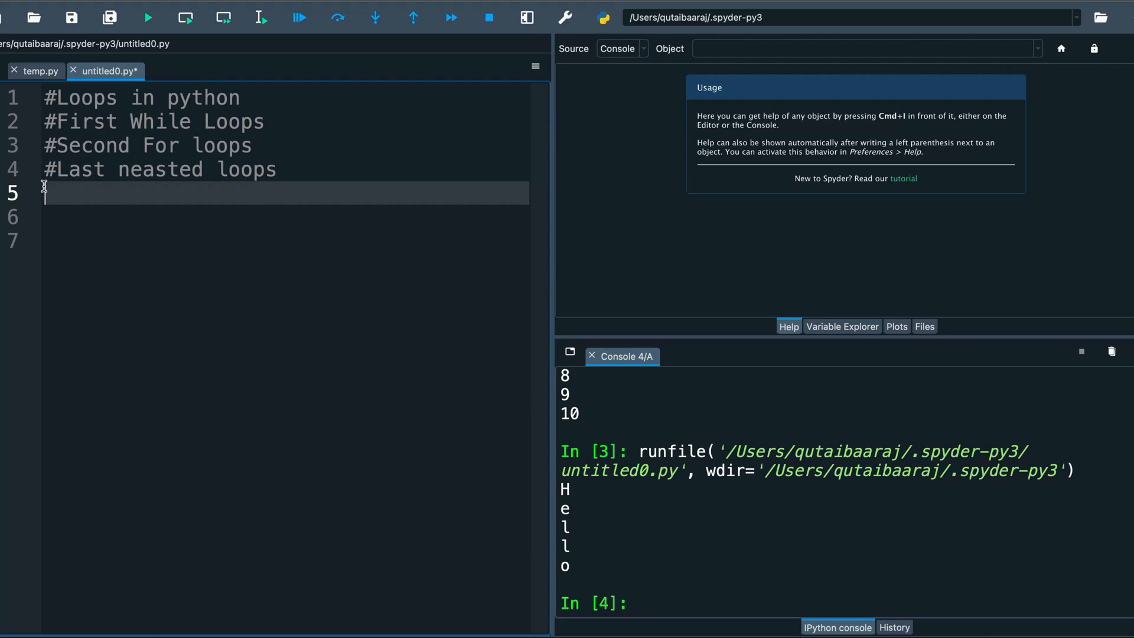
type("f")
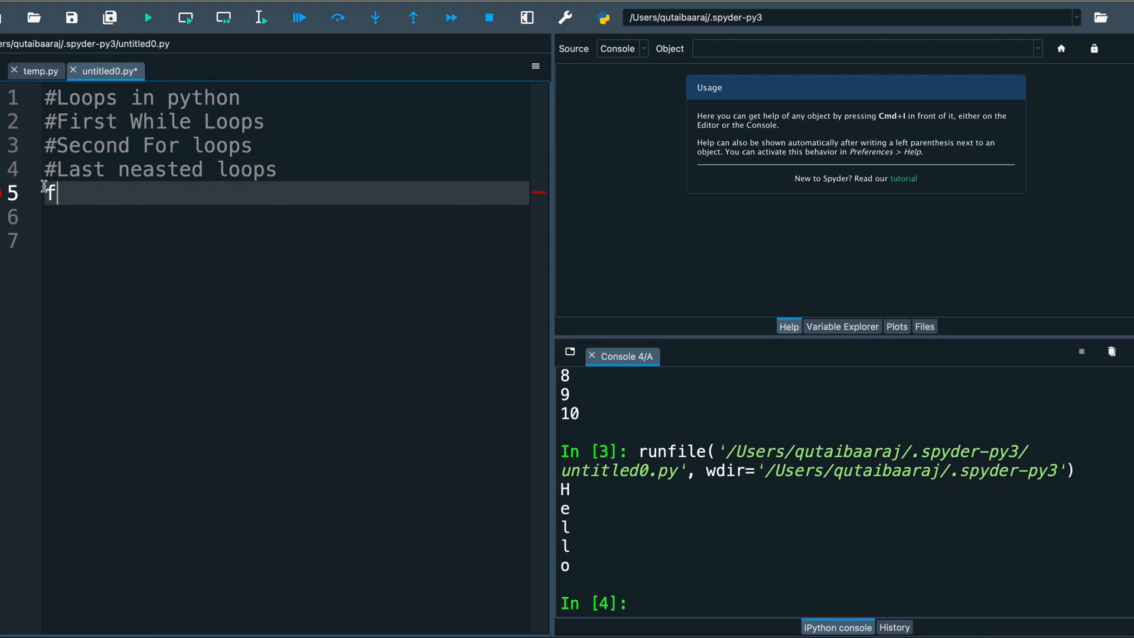
type("or i")
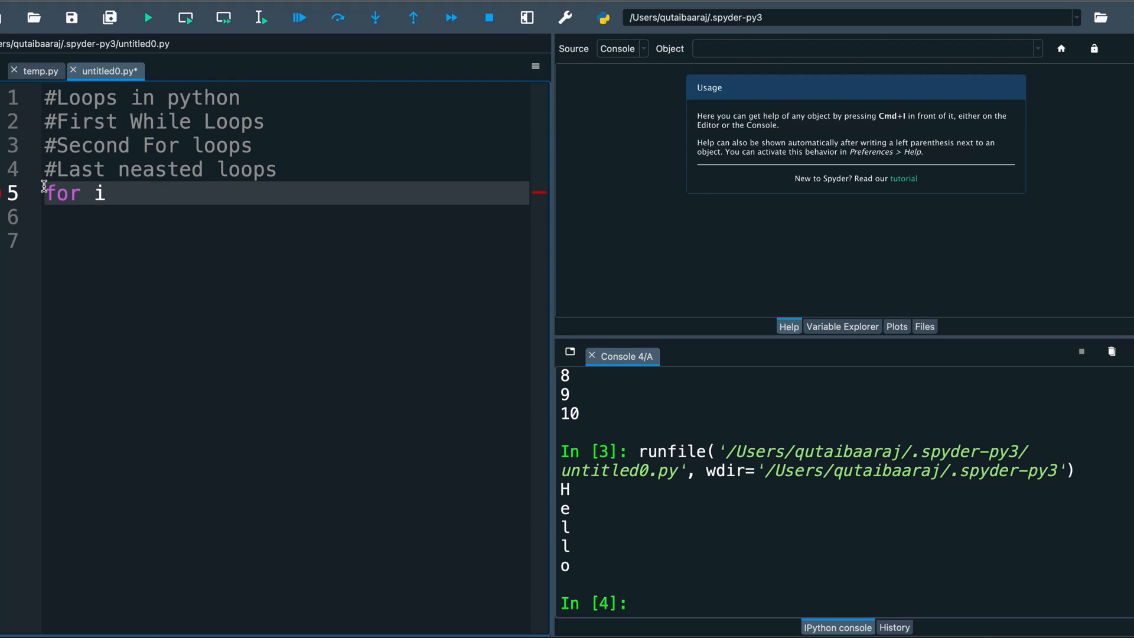
type("in r")
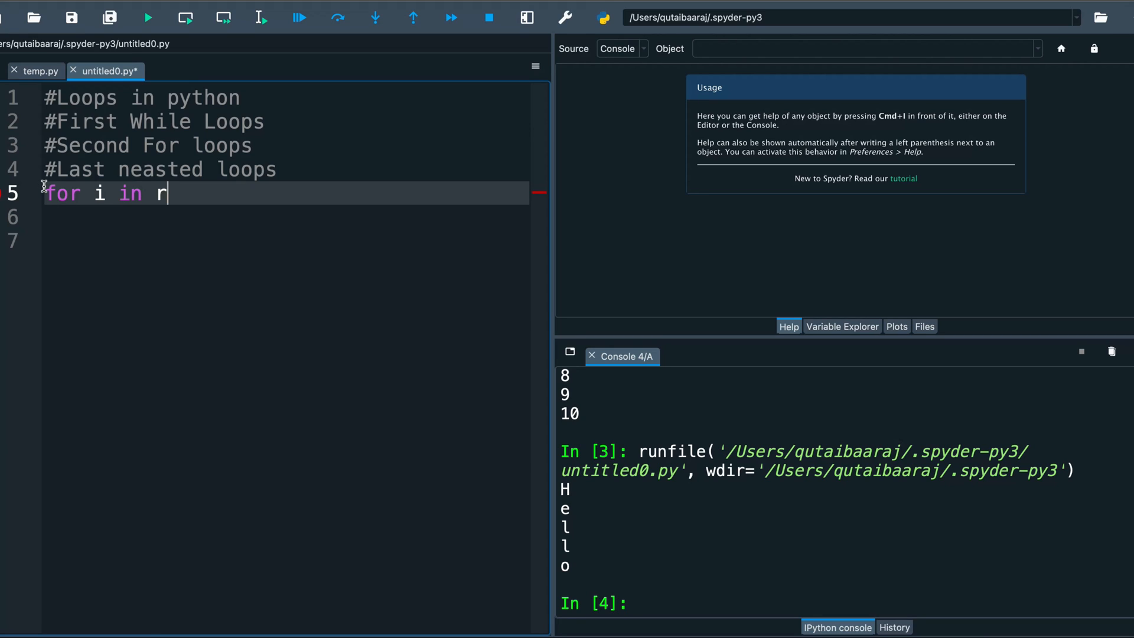
type("ange")
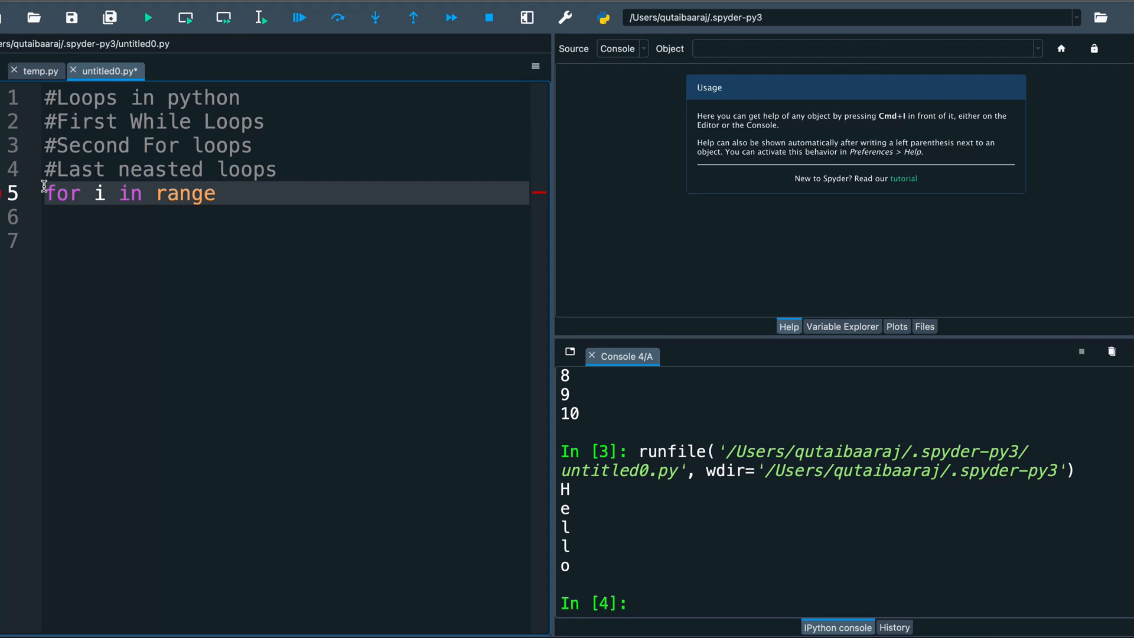
type("(1")
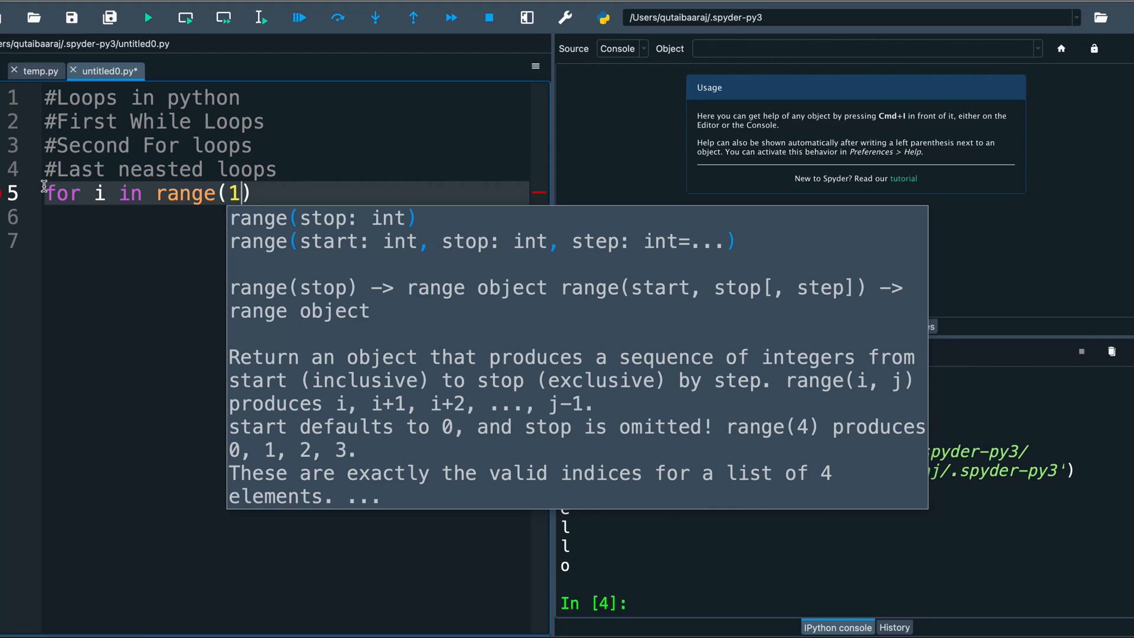
type(",11")
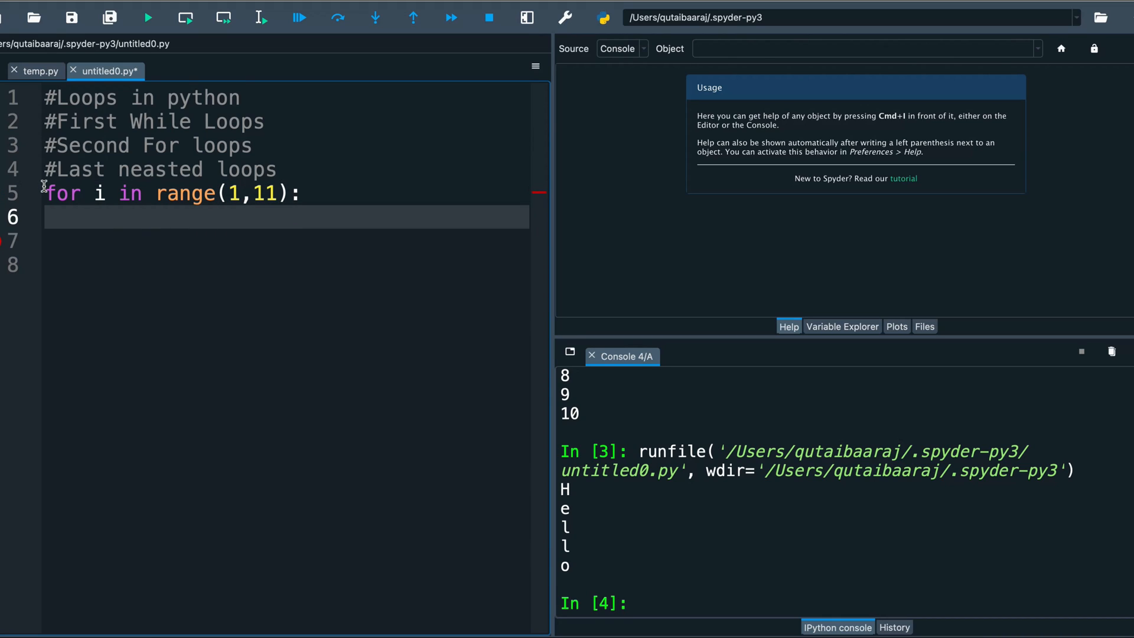
Step: Nest for j in range(5,11): inside it, printing i*j
type("for j i")
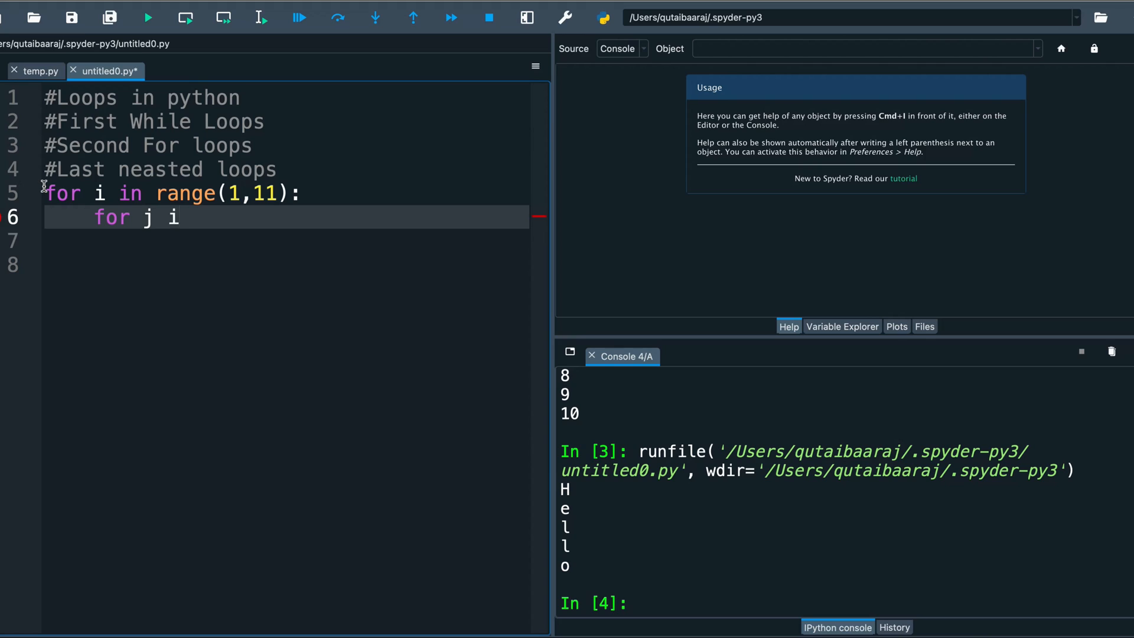
type("n ra")
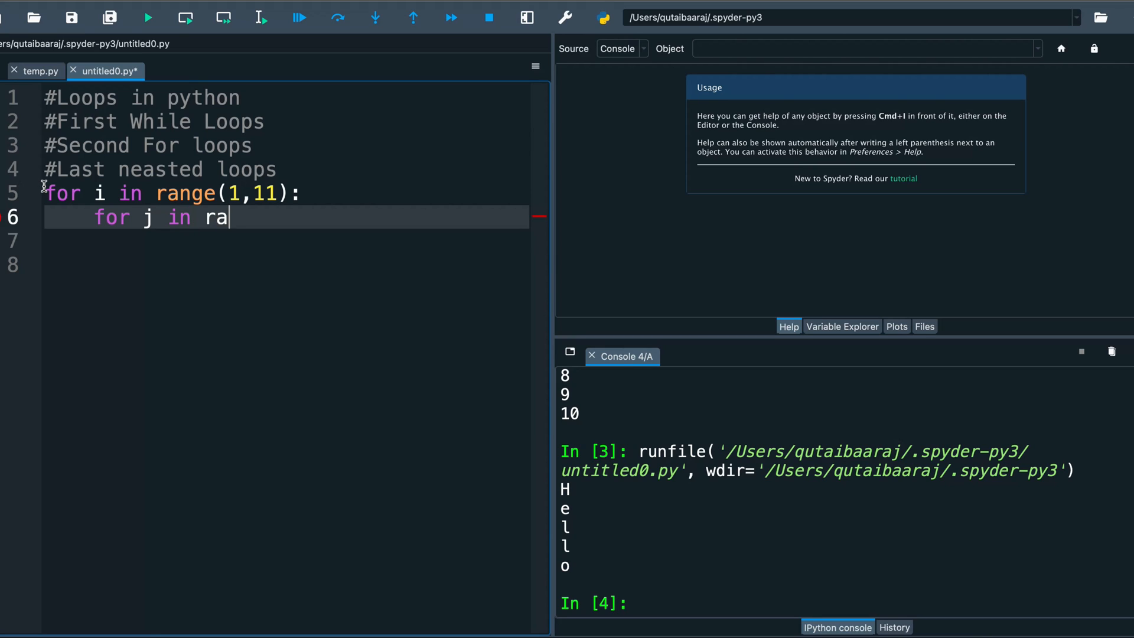
type("nge(5")
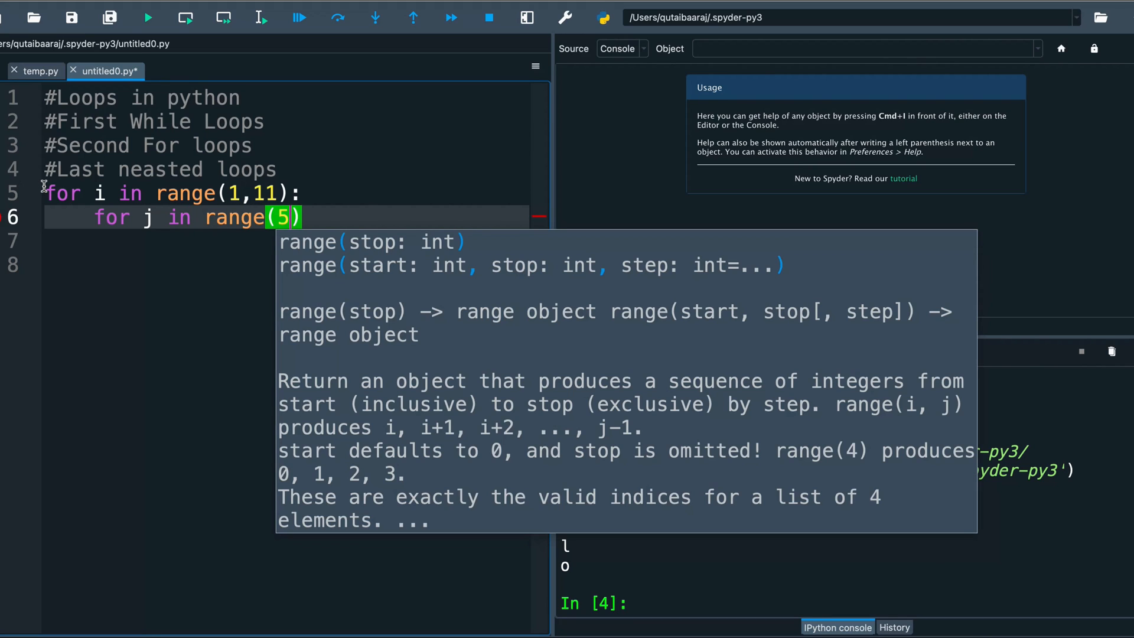
type(",11")
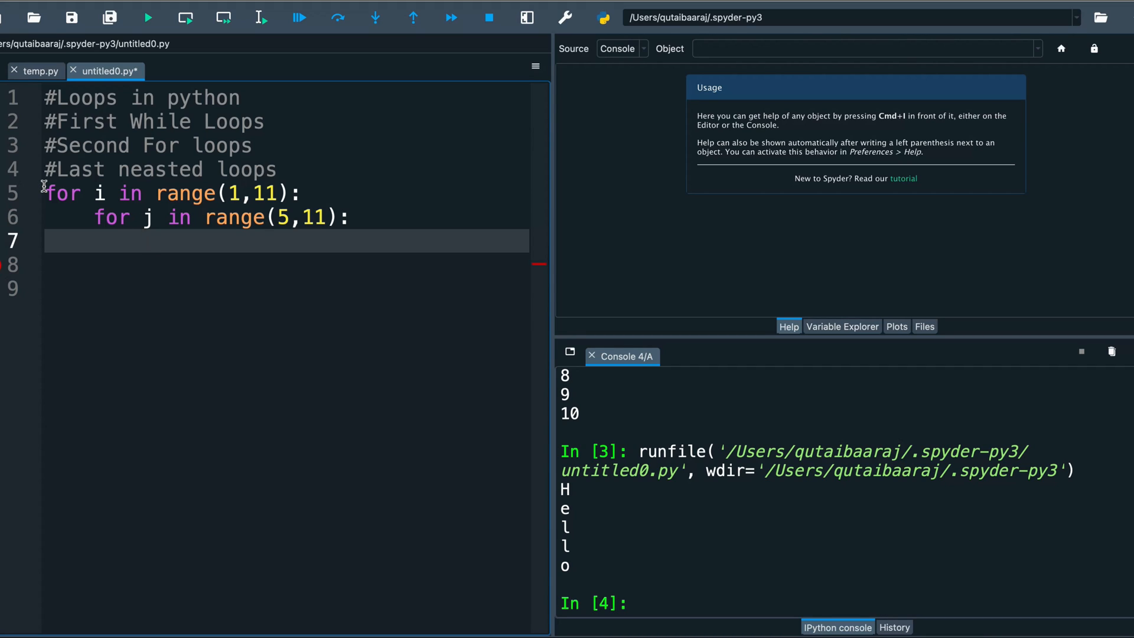
type("print")
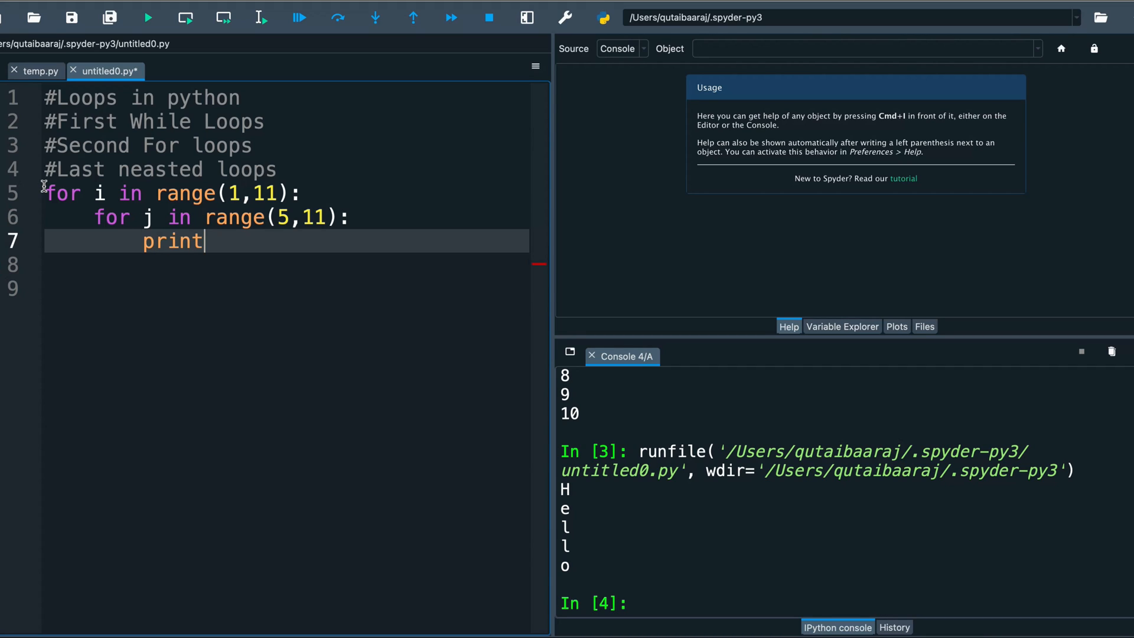
type("(i")
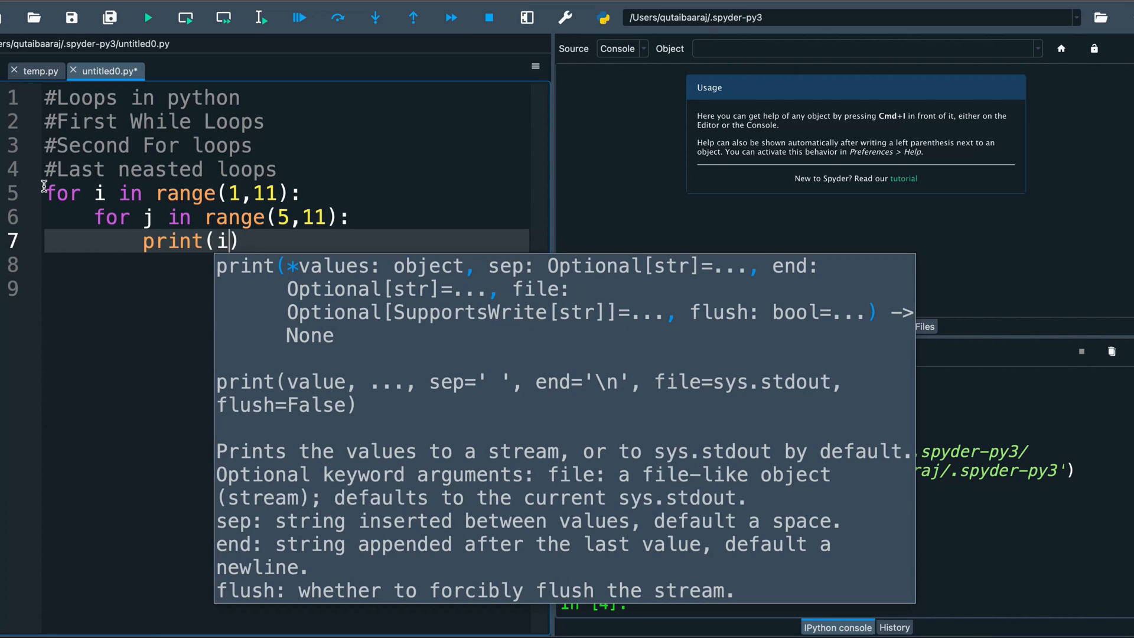
type("*j")
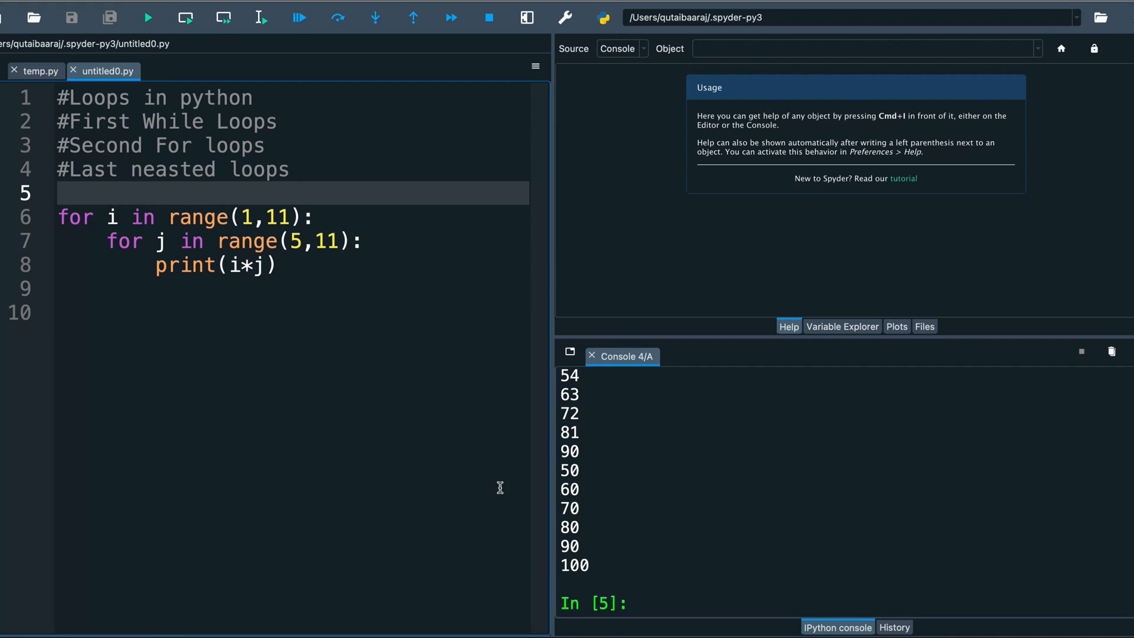
Step: Review the product output in the console and clear i*j from the inner print call
scroll("up", 3)
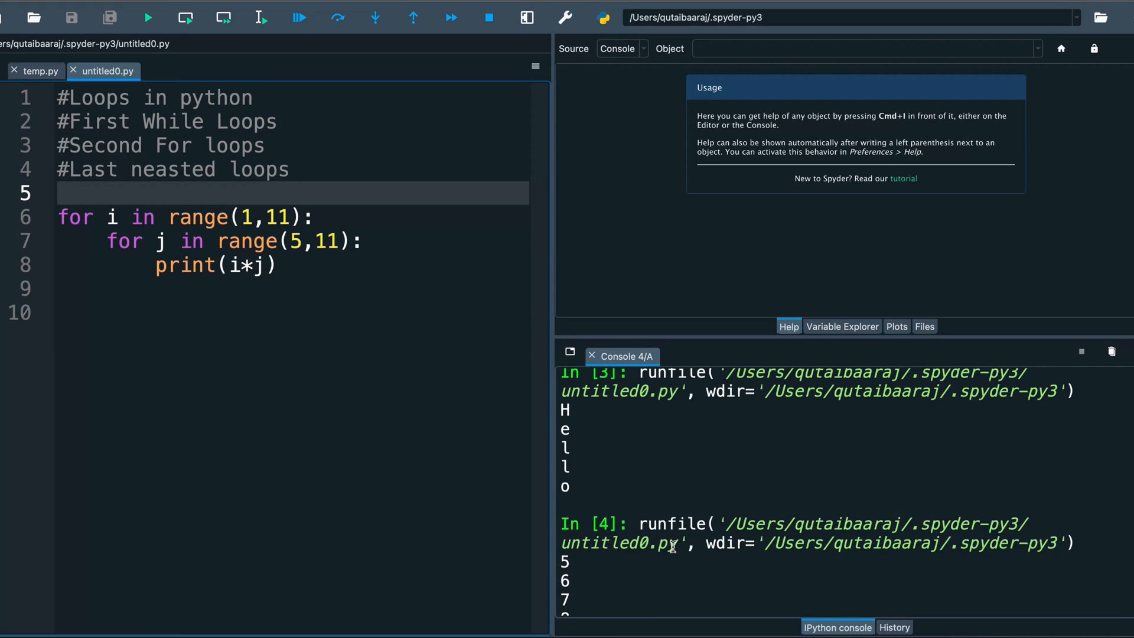
scroll("down", 3)
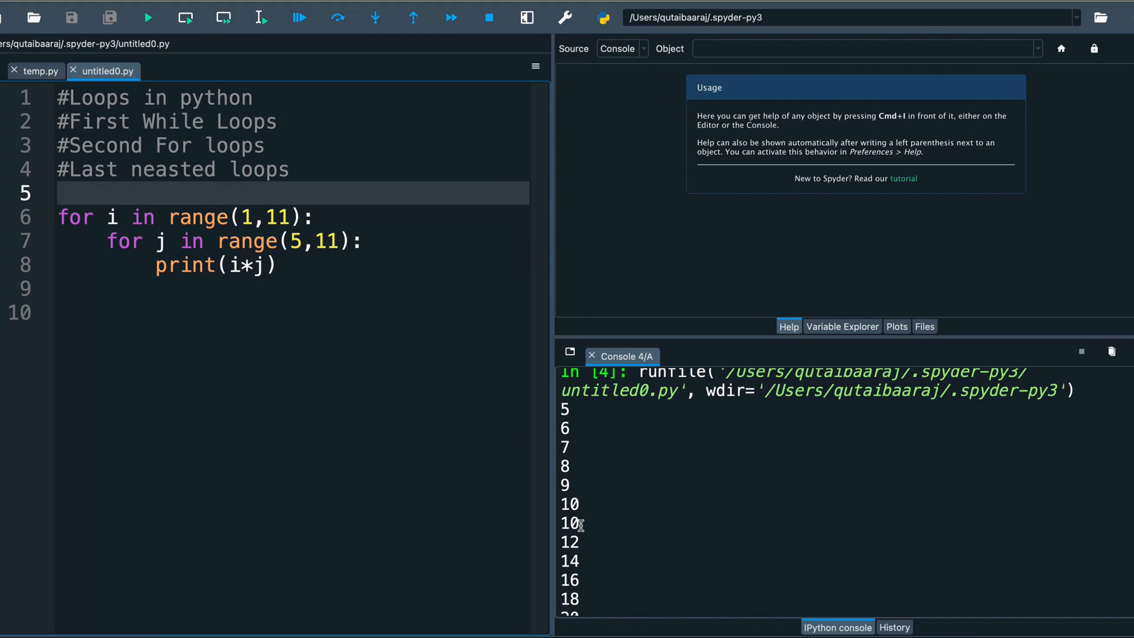
left_click(266, 264)
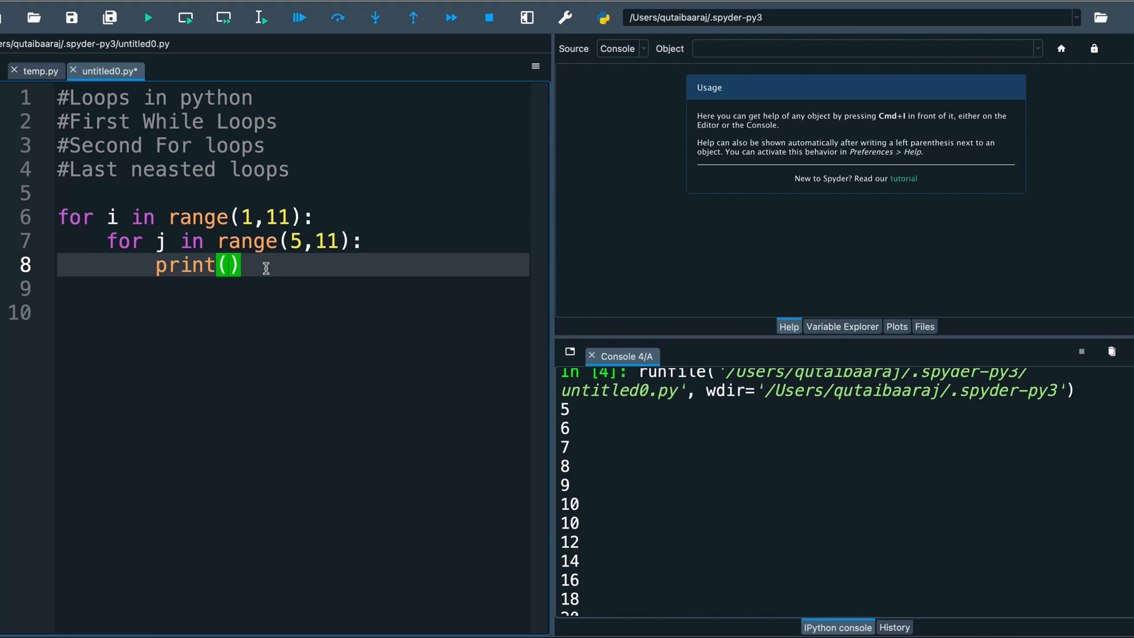
Step: Print i, j in the inner loop and run it, listing pairs 1 5 through 10 10
type("i")
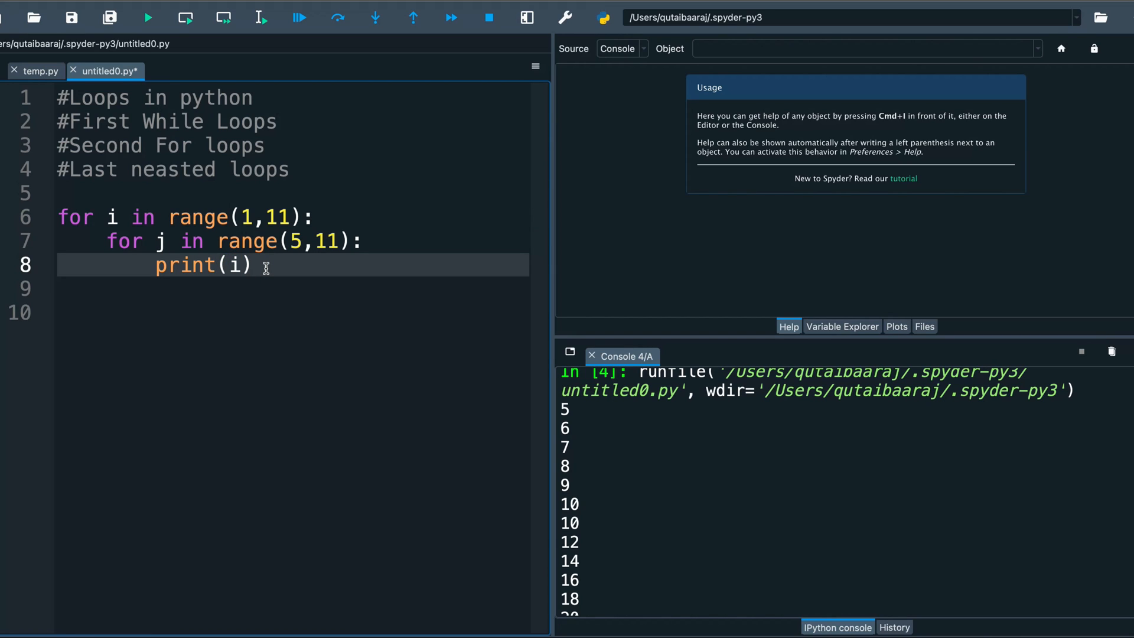
type(", j")
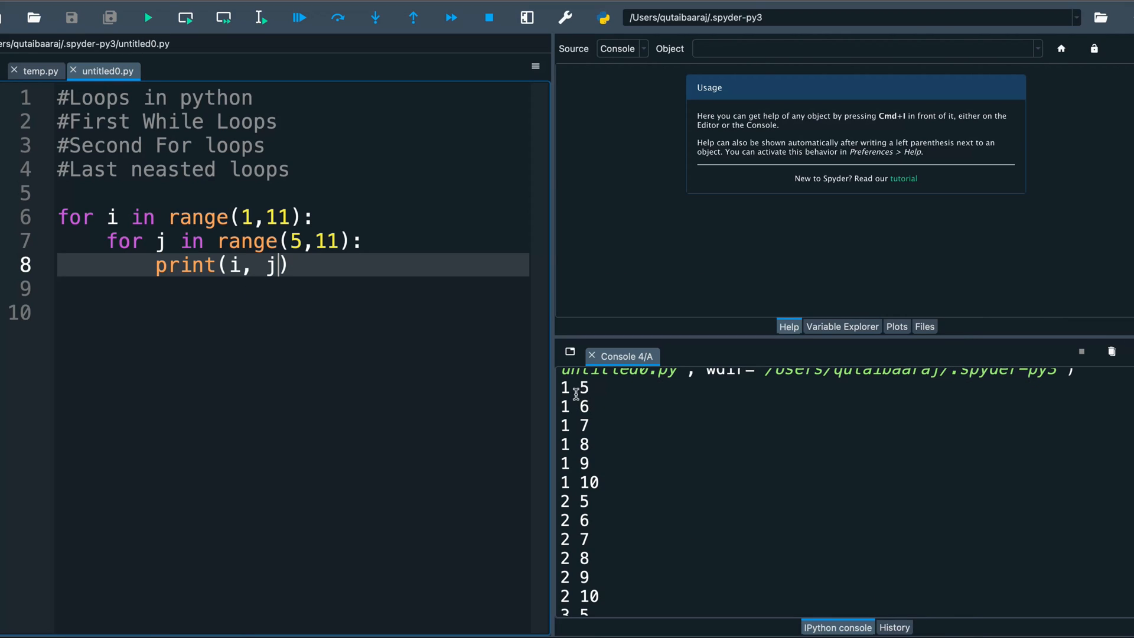
mouse_move(569, 418)
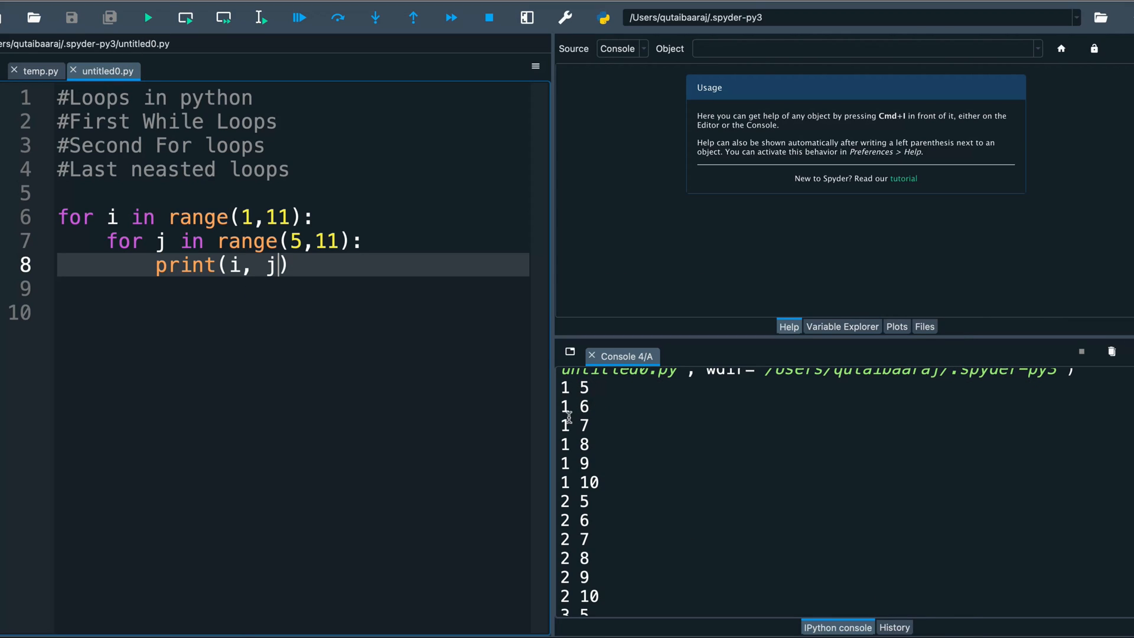
scroll("down", 3)
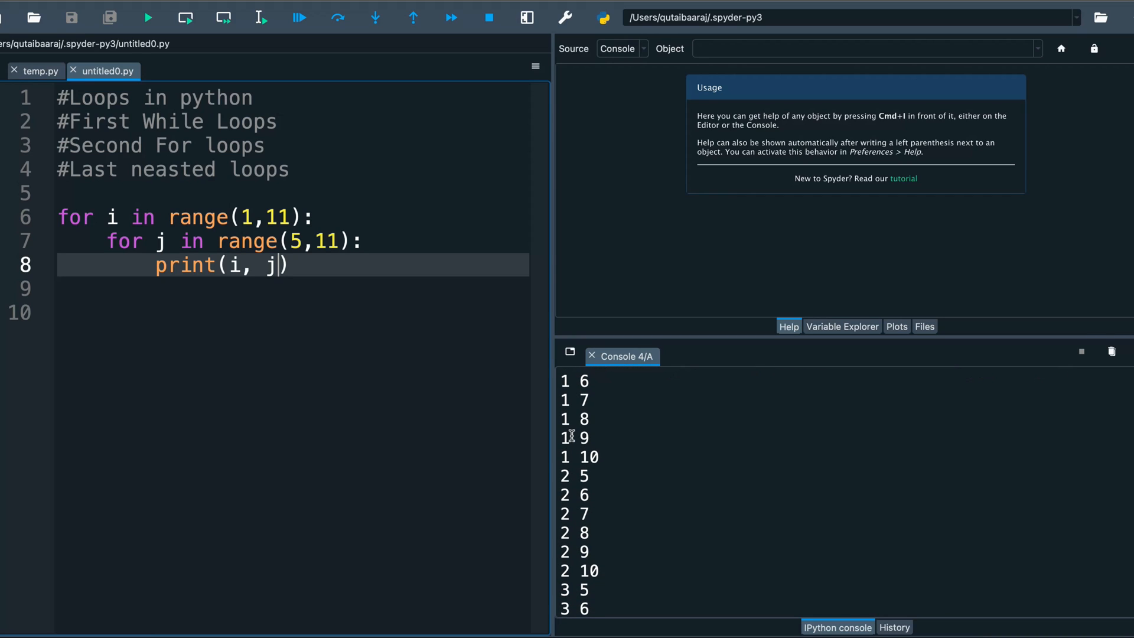
mouse_move(582, 468)
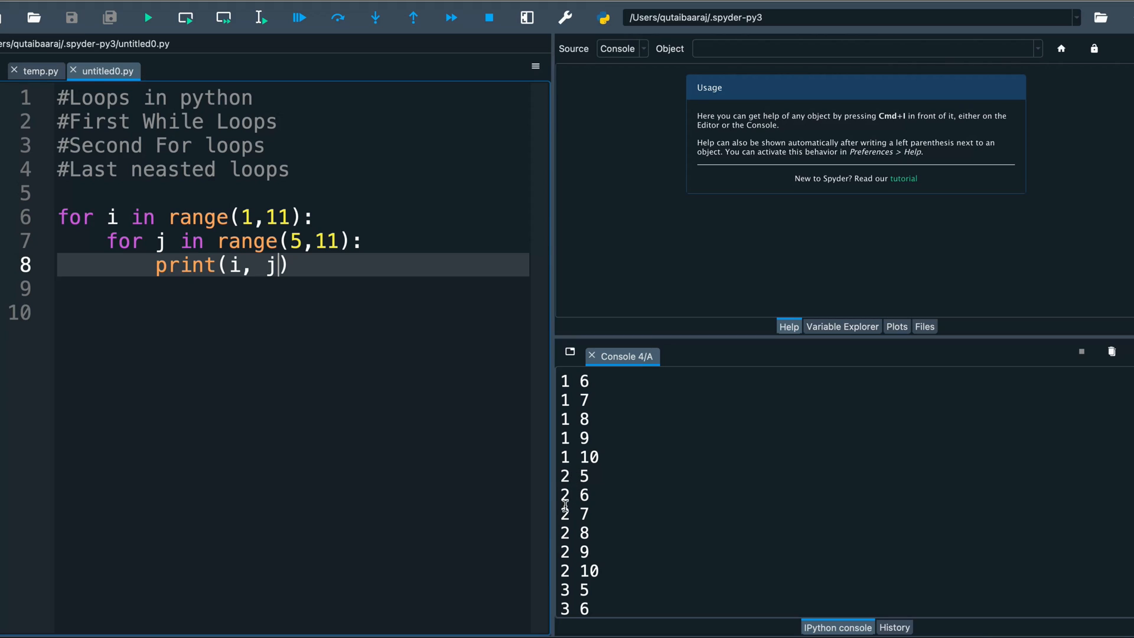
scroll("down", 3)
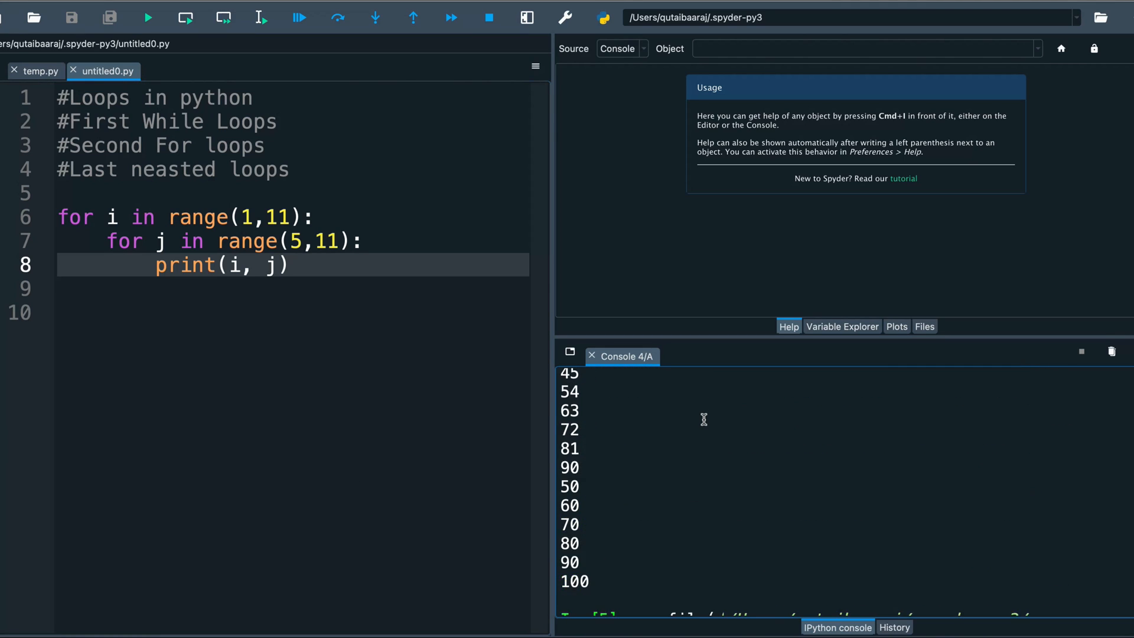
Step: Scroll the console to inspect the pairs and return to the editor
scroll("up", 3)
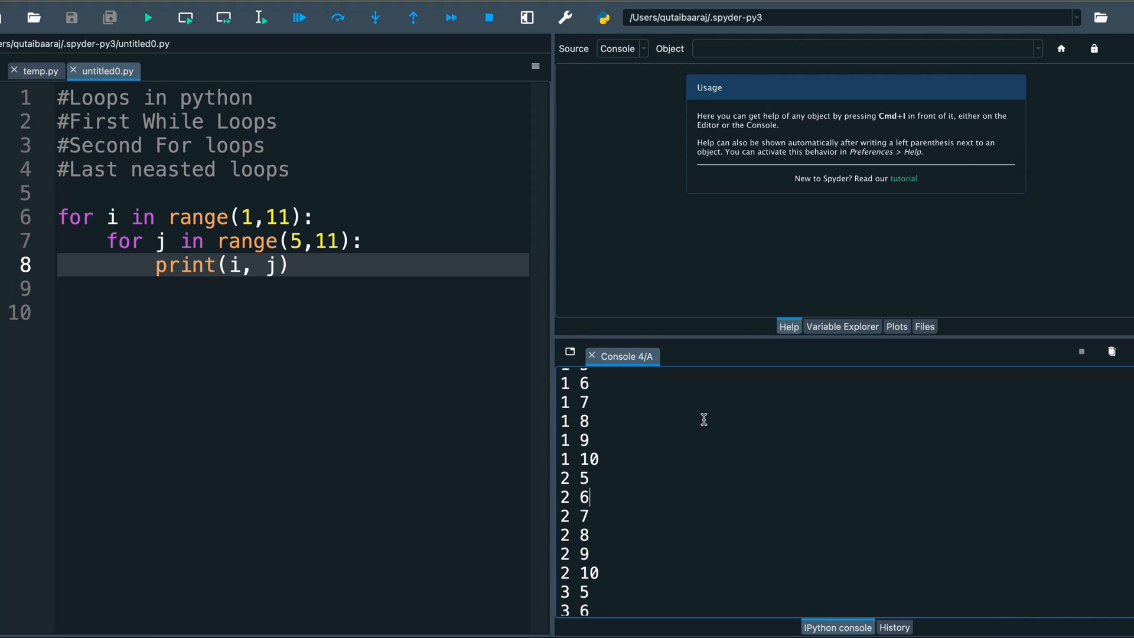
scroll("up", 3)
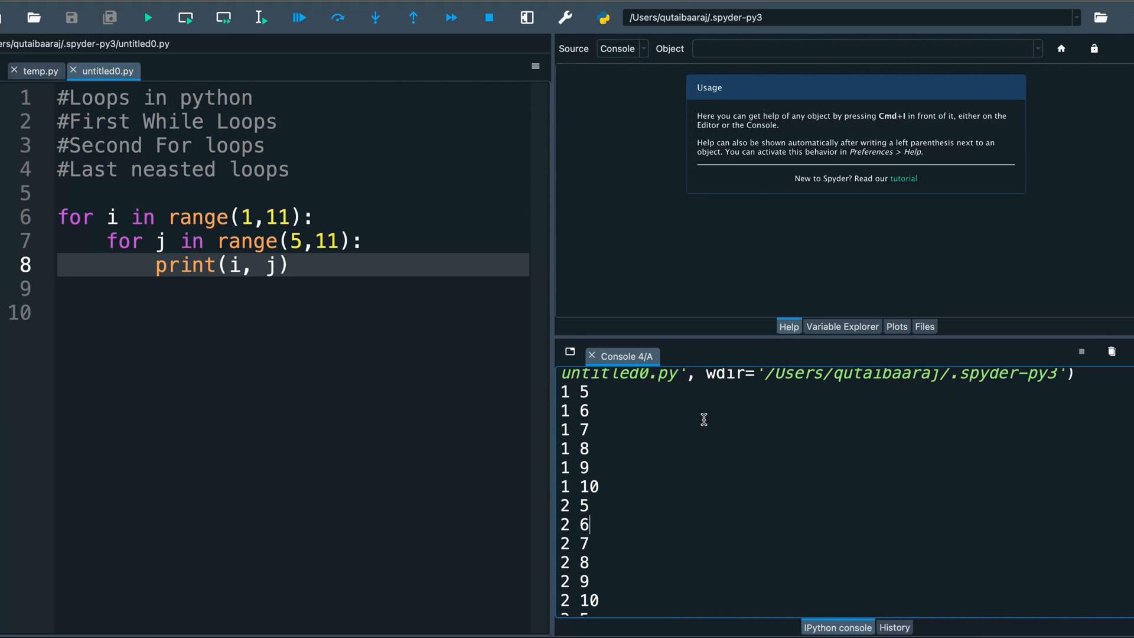
left_click(149, 18)
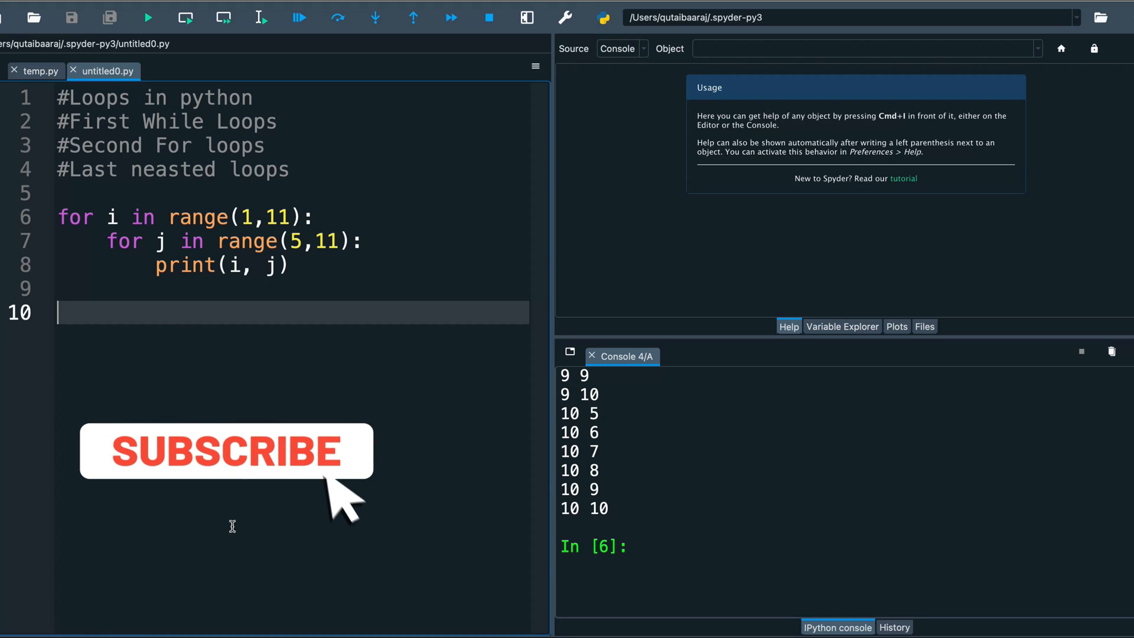
left_click(226, 450)
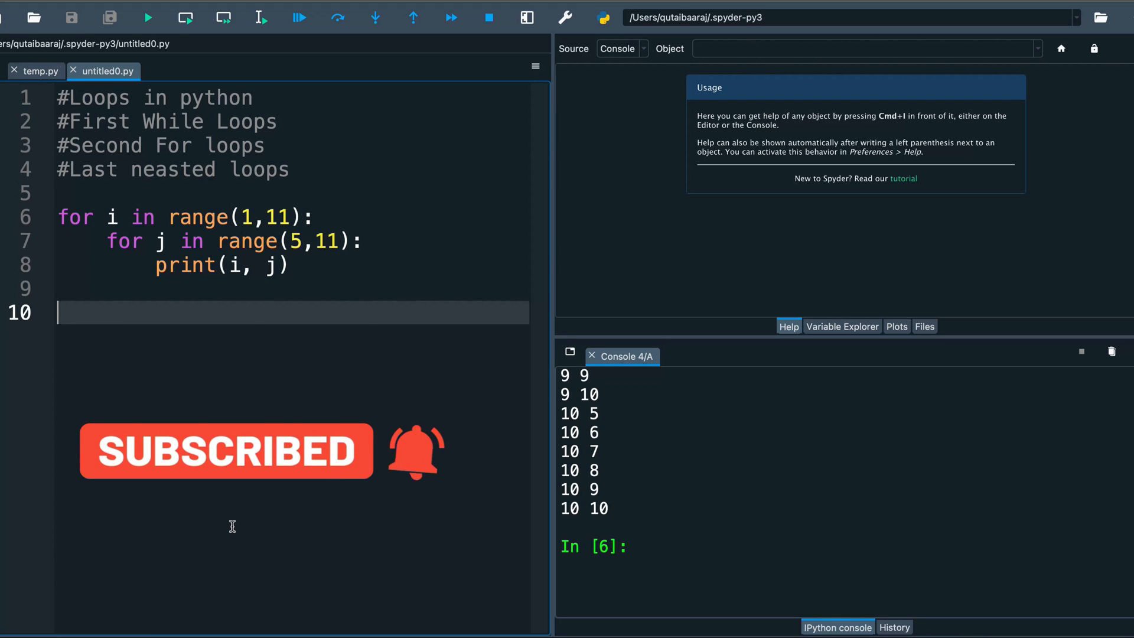